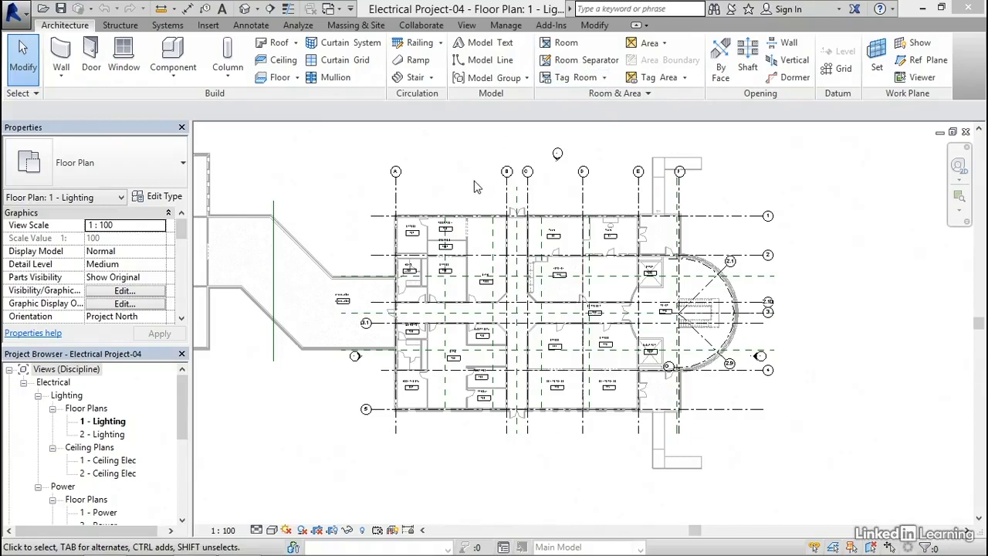
mouse_move(434, 200)
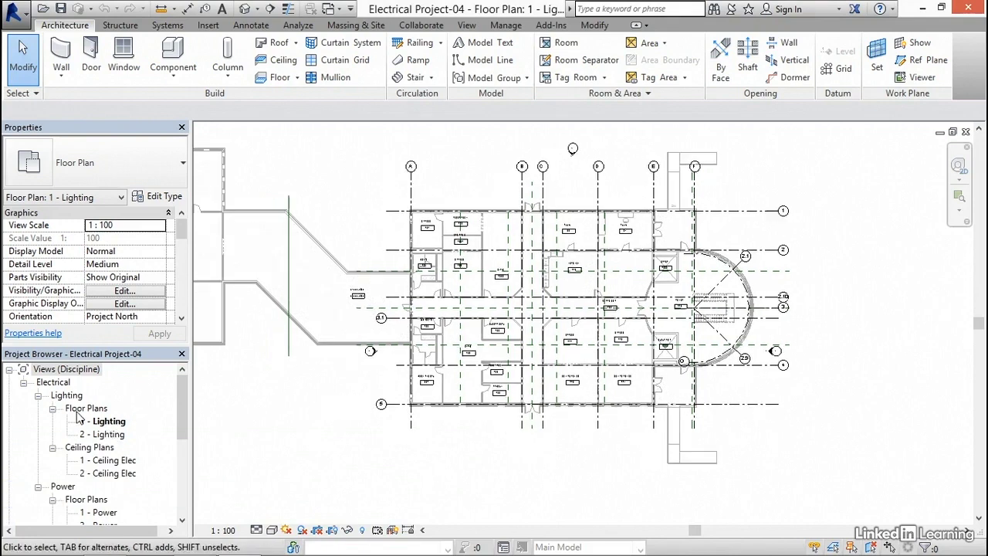
- Open the South - Elec elevation view from the Project Browser
click(106, 421)
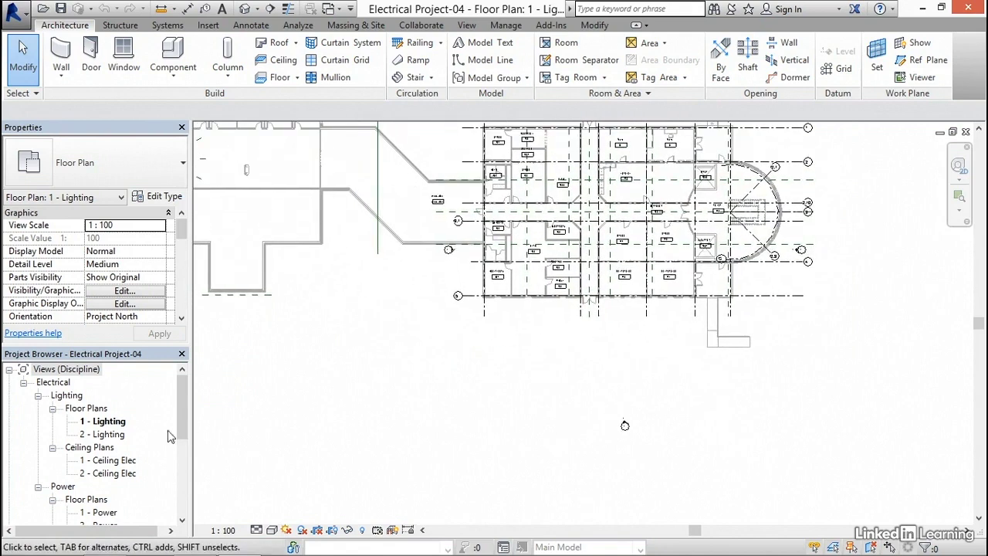
mouse_move(127, 429)
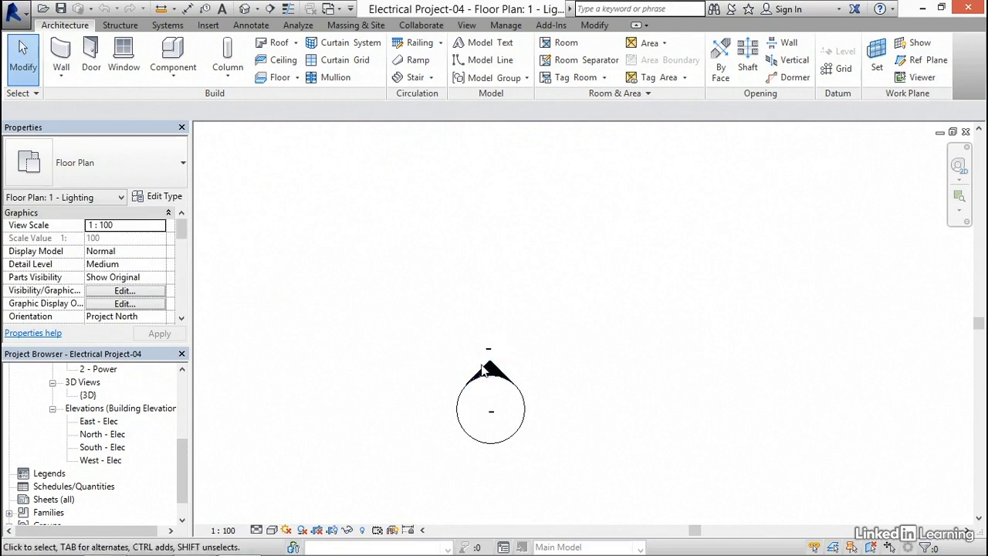
click(491, 373)
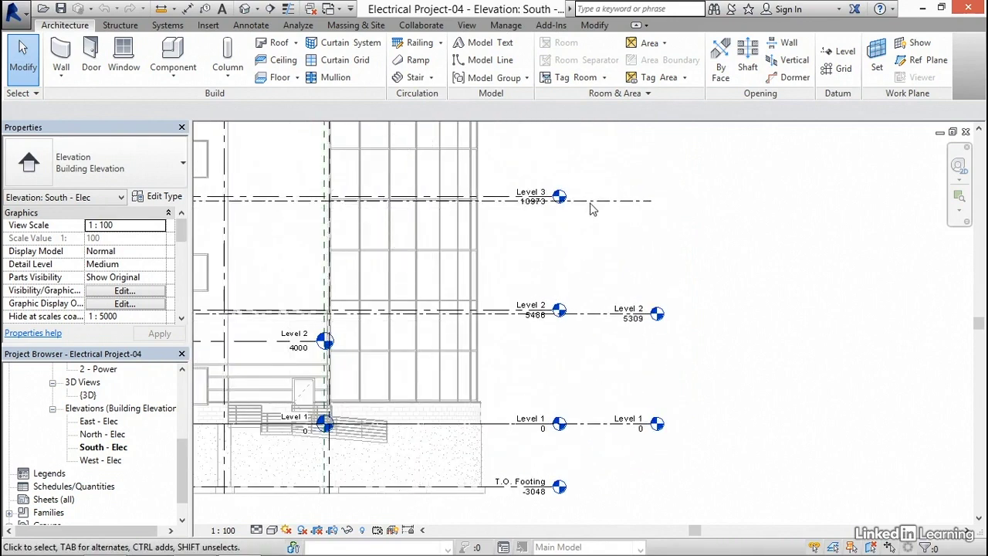
mouse_move(533, 300)
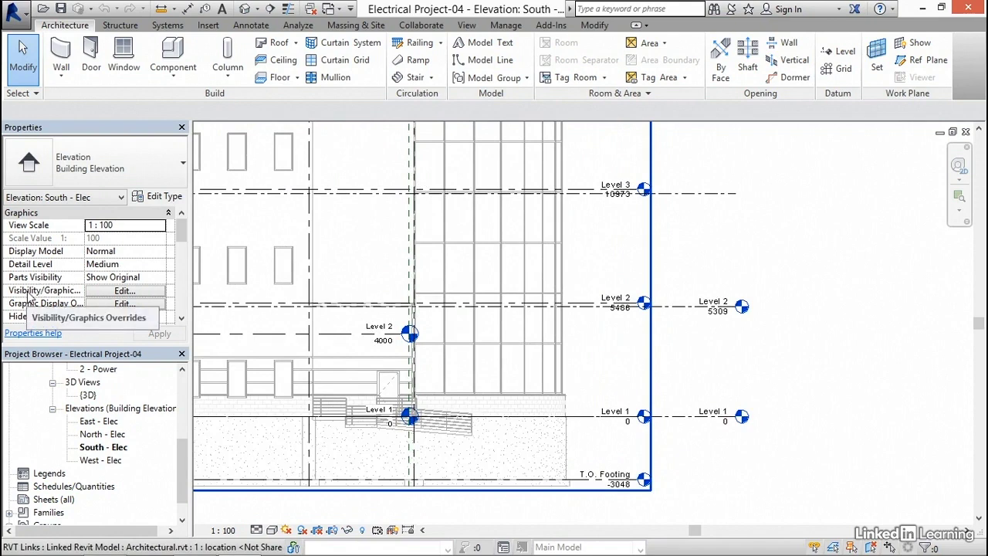
mouse_move(39, 299)
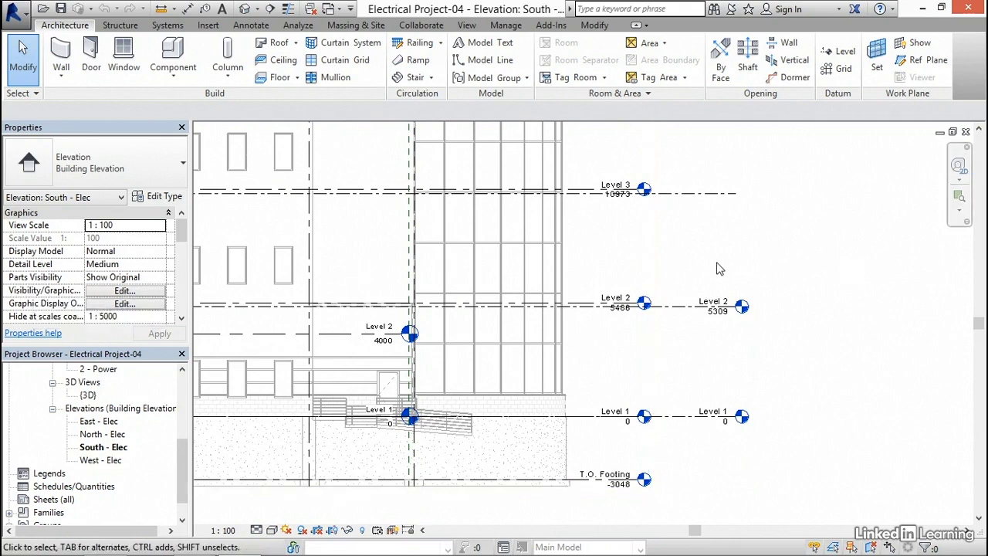
- Open Visibility/Graphic Overrides with VG and select the Structural.rvt link under Revit Links
key(v+g)
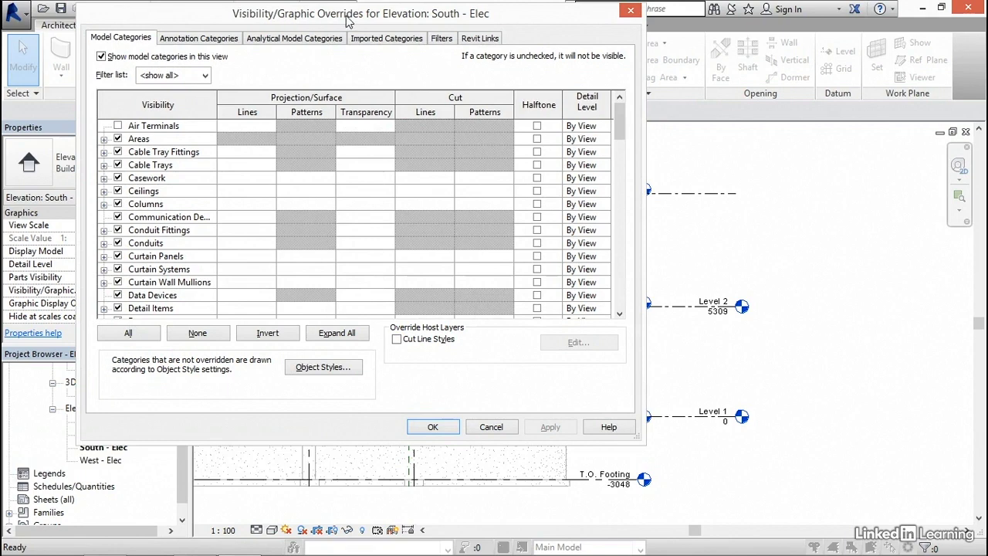
mouse_move(378, 21)
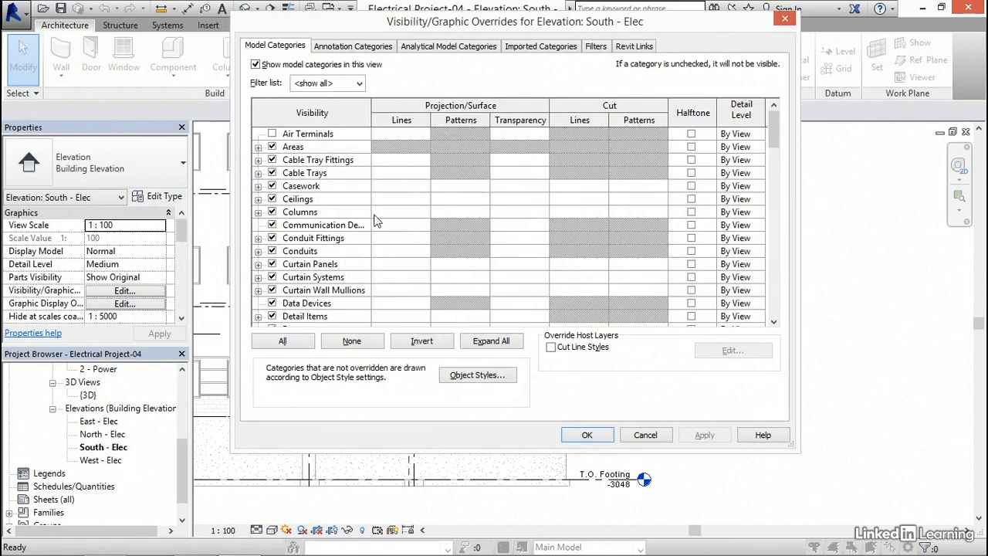
mouse_move(582, 34)
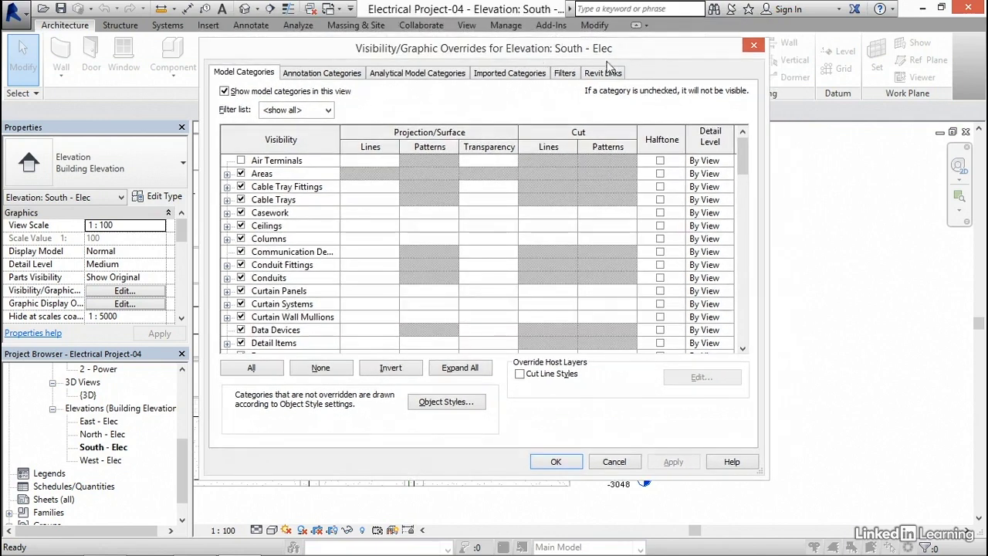
click(603, 71)
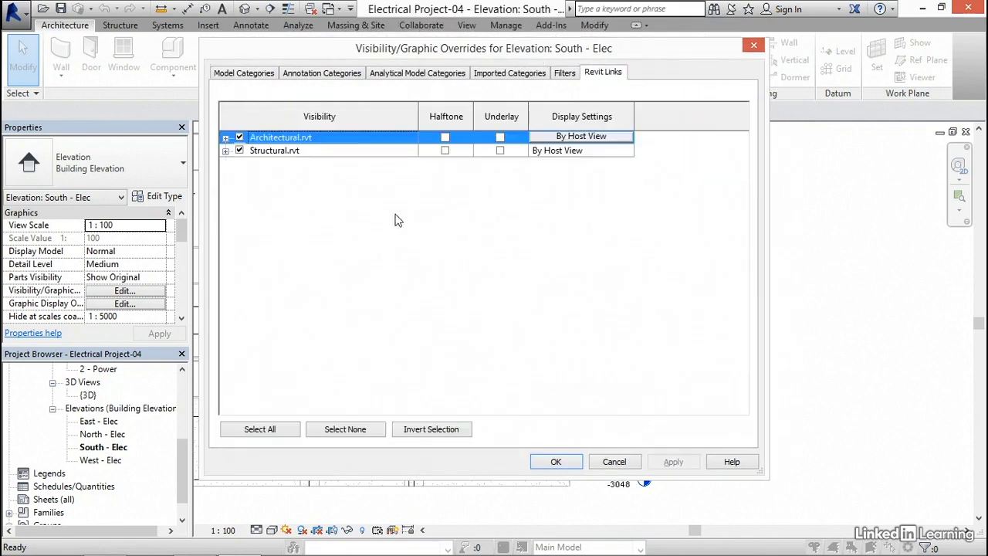
click(274, 149)
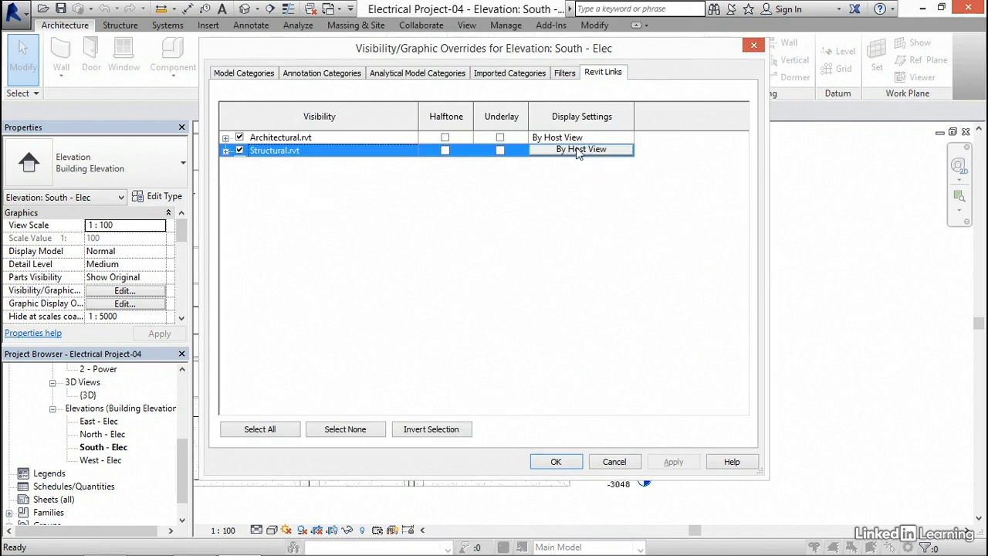
- Give Structural.rvt Custom display settings with the Levels annotation category turned off
click(580, 149)
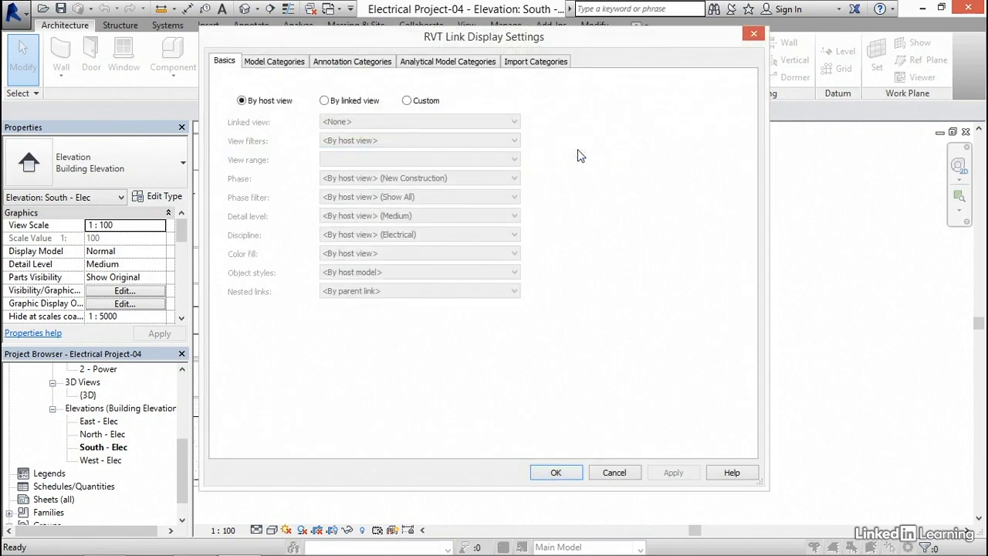
click(407, 100)
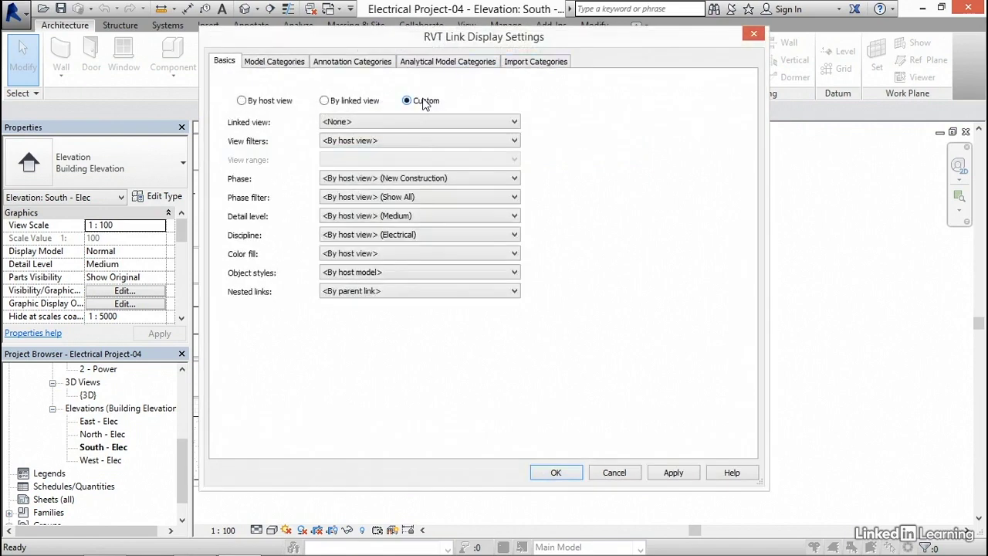
click(353, 61)
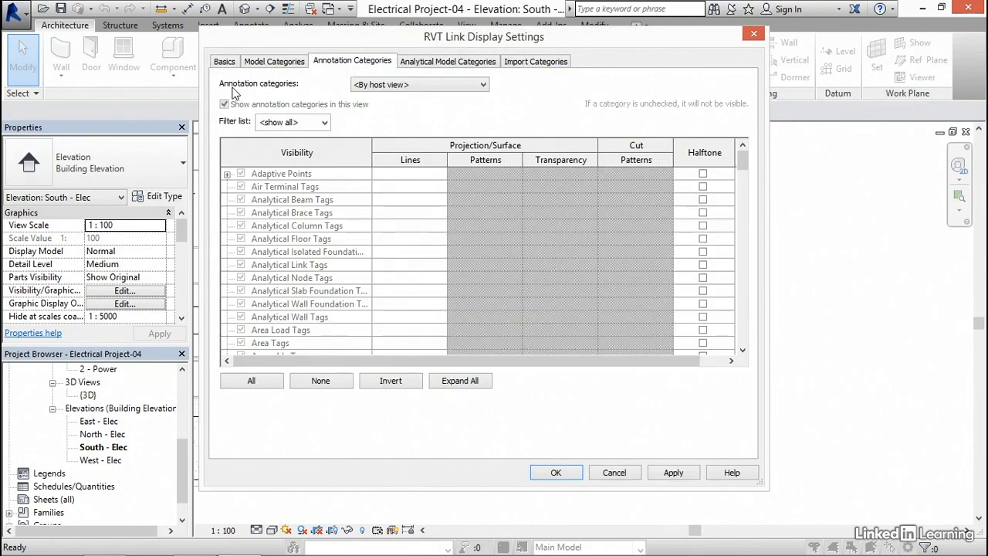
click(420, 84)
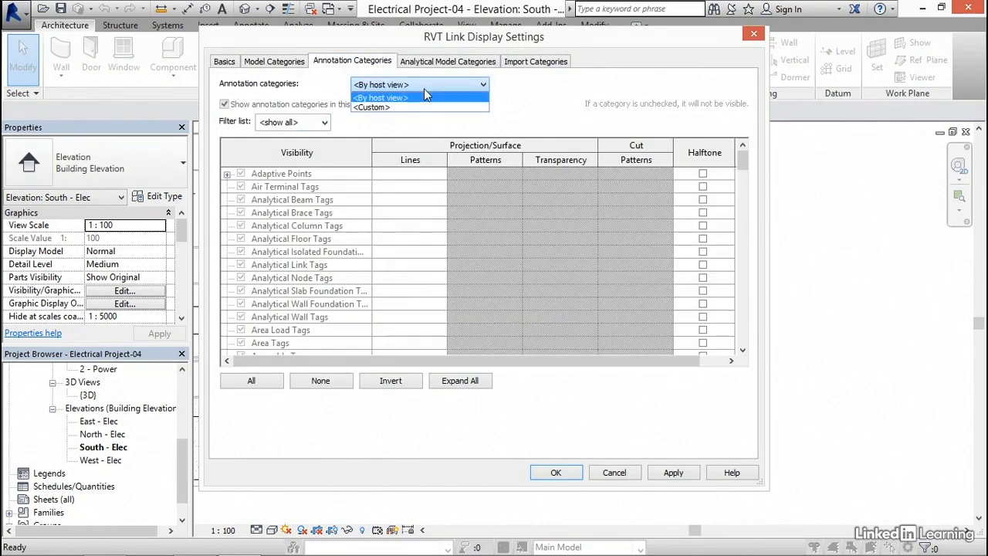
click(371, 107)
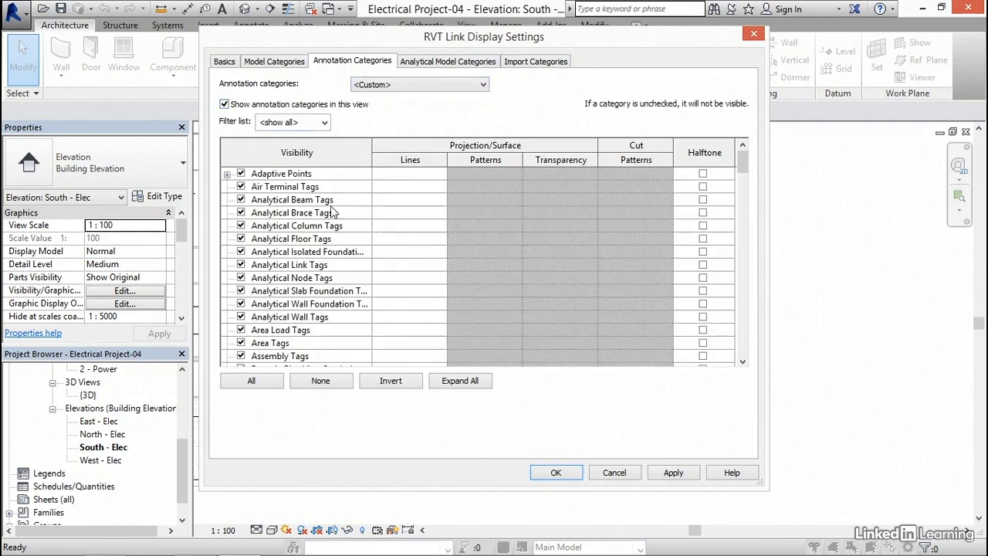
mouse_move(309, 222)
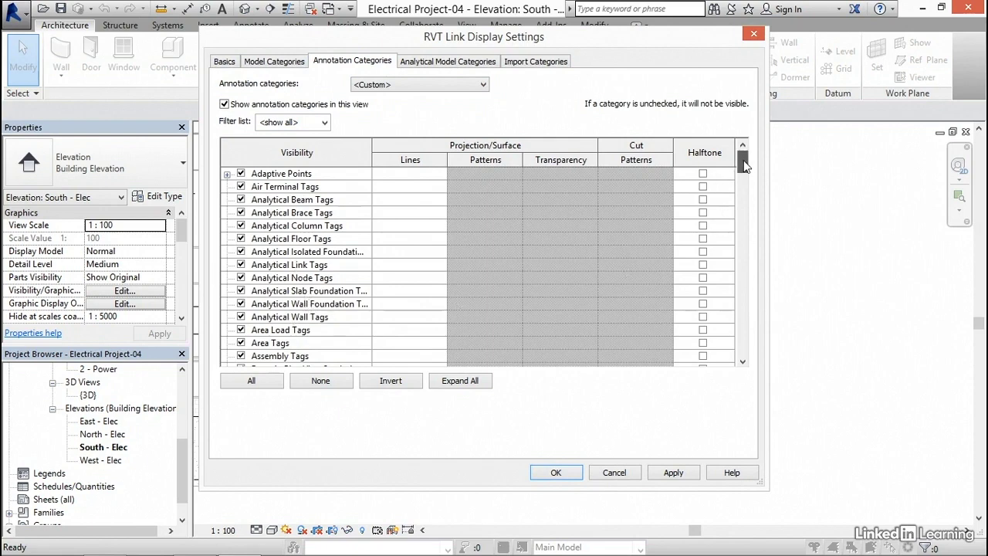
drag(743, 164, 747, 277)
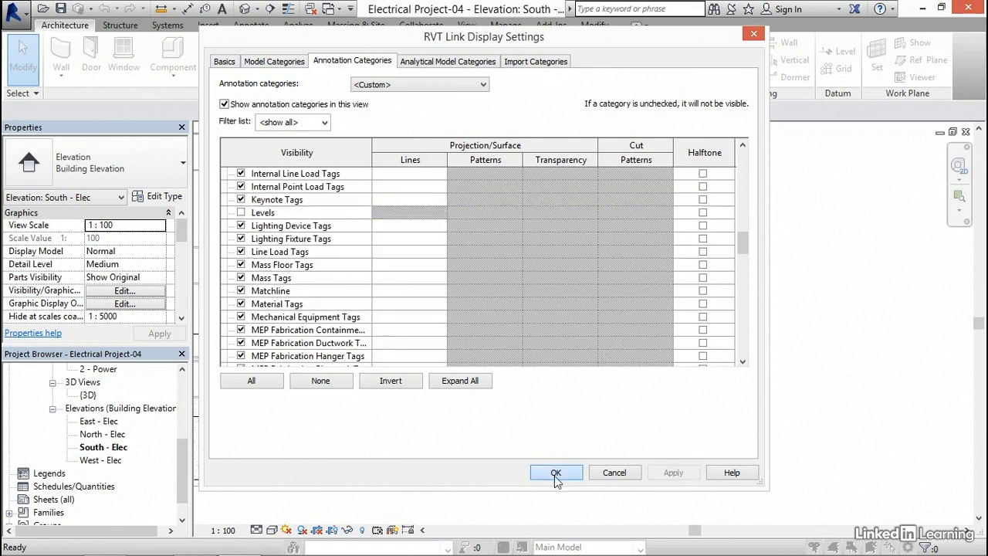
click(556, 472)
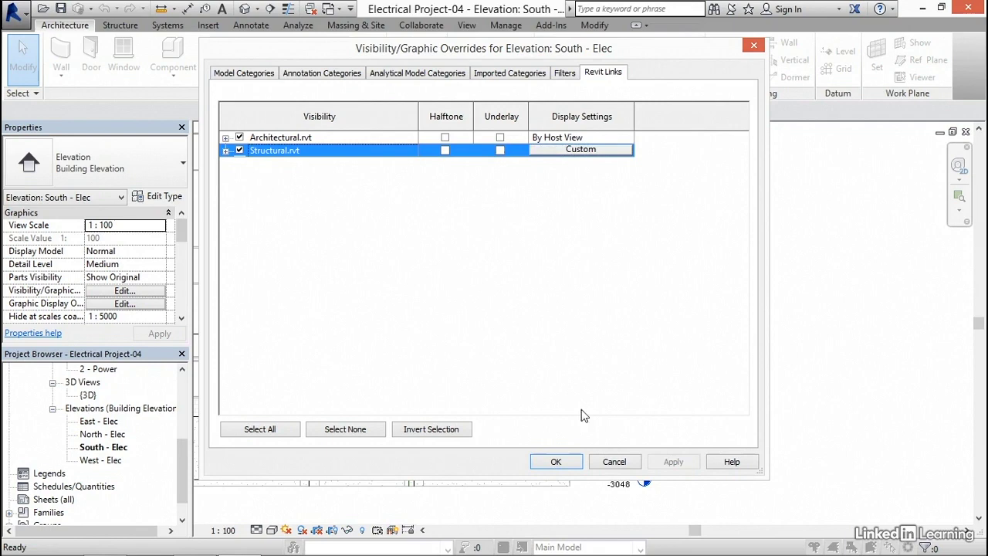
click(556, 461)
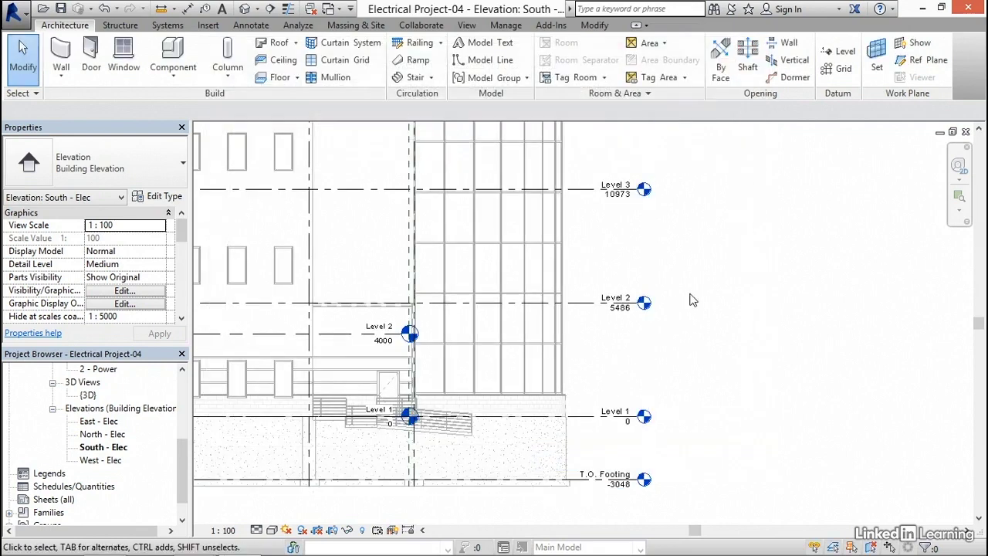
mouse_move(598, 238)
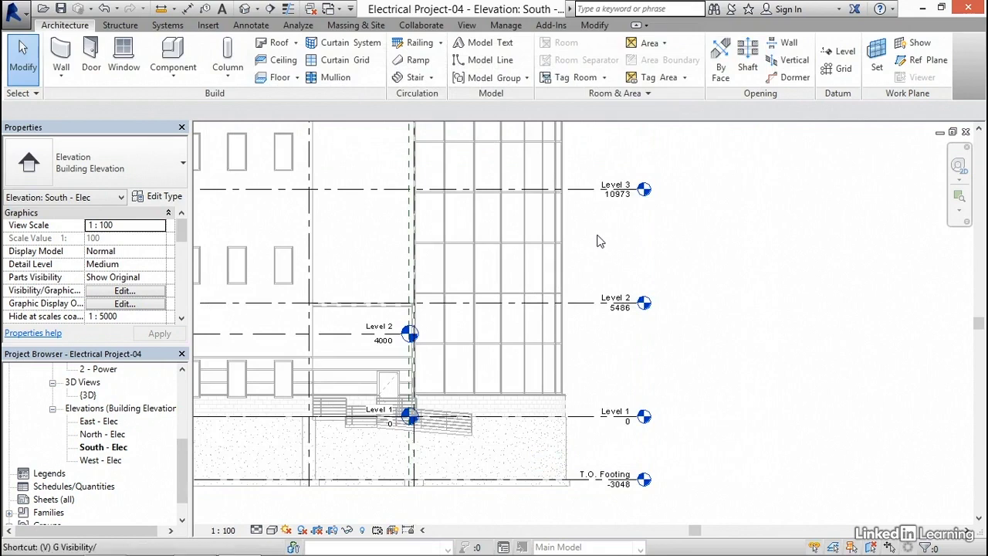
- Review the Model and Annotation Categories visibility lists, then cancel without changes
click(123, 290)
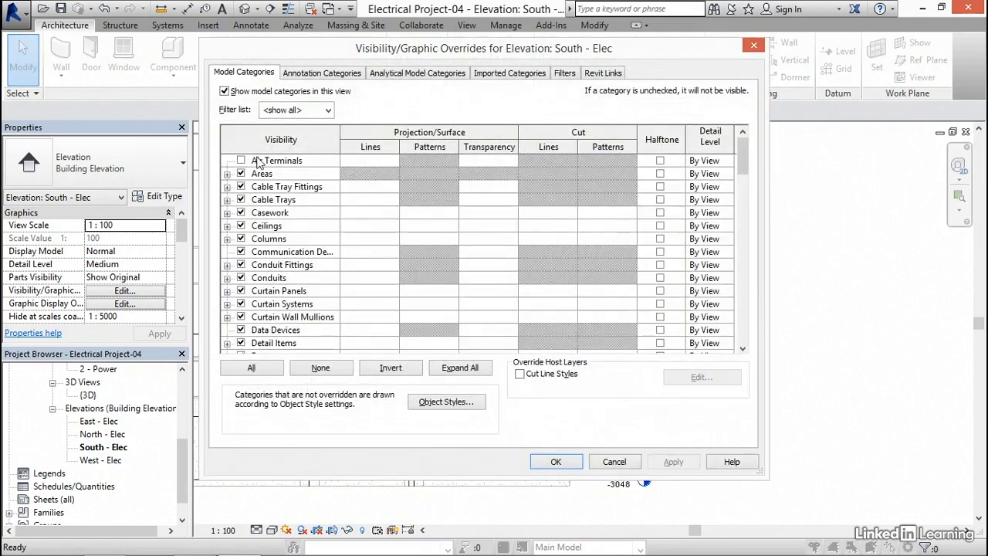
click(241, 160)
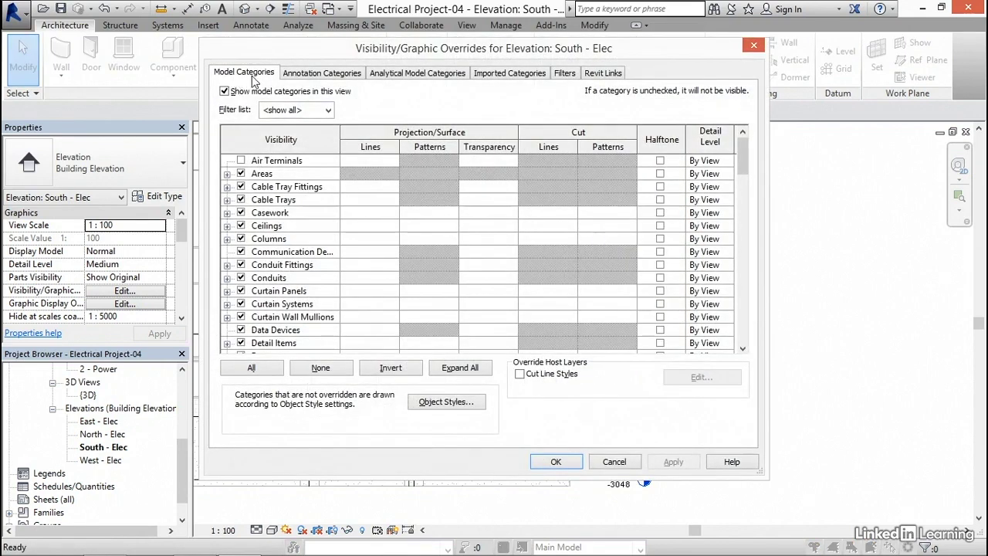
click(321, 72)
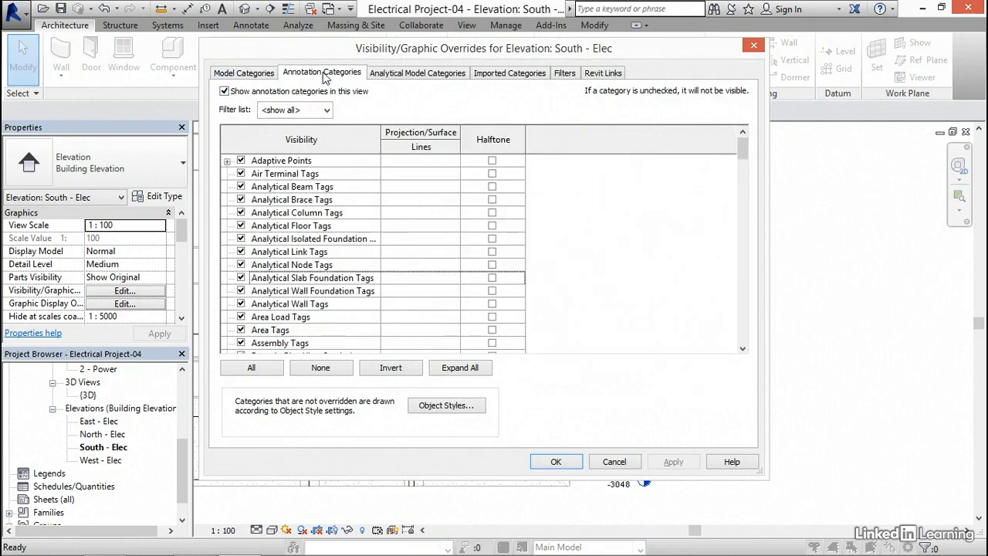
click(243, 73)
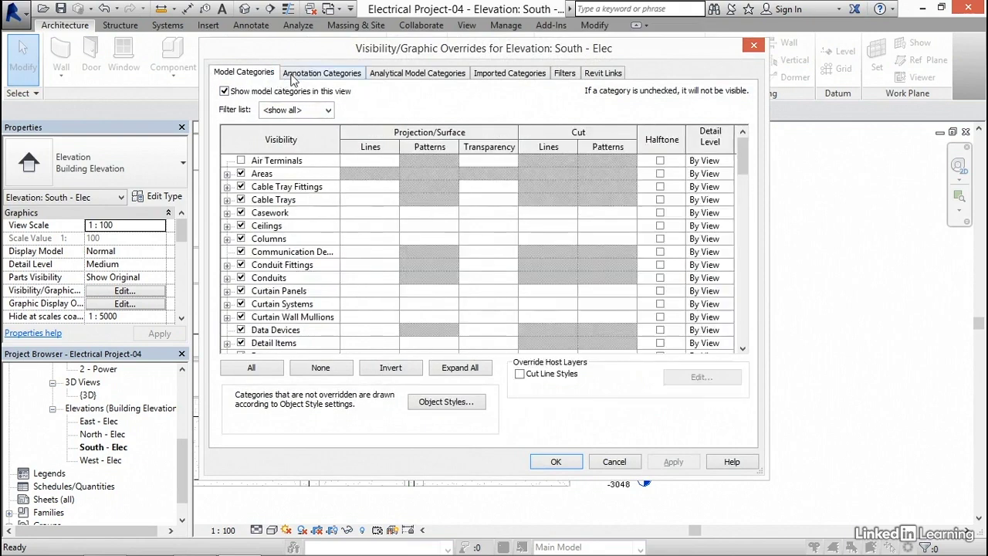
click(322, 73)
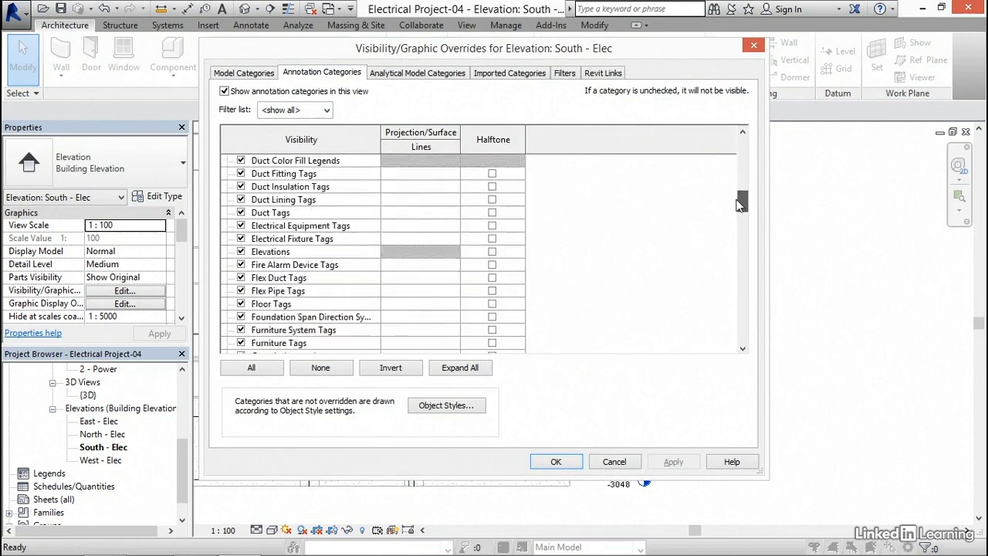
scroll(down, 3)
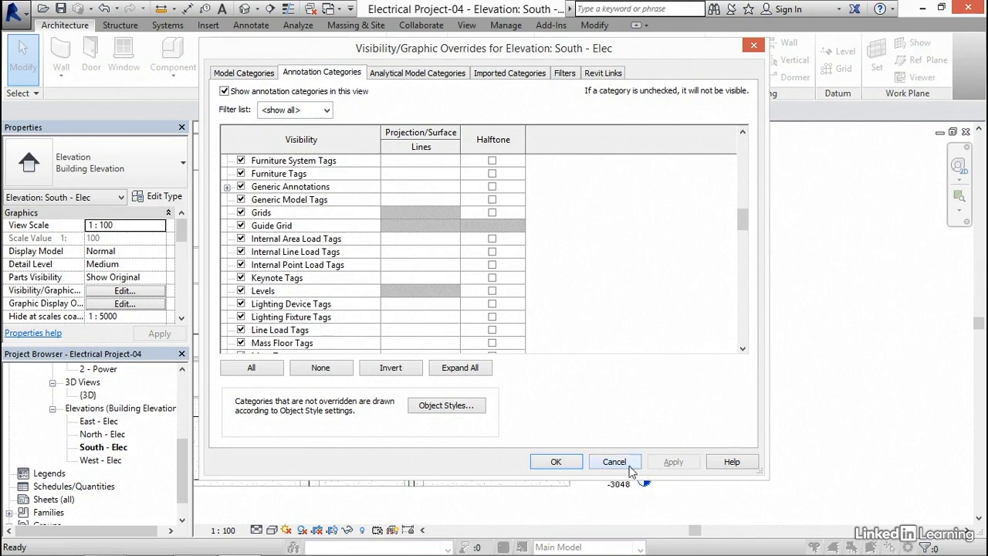
click(614, 461)
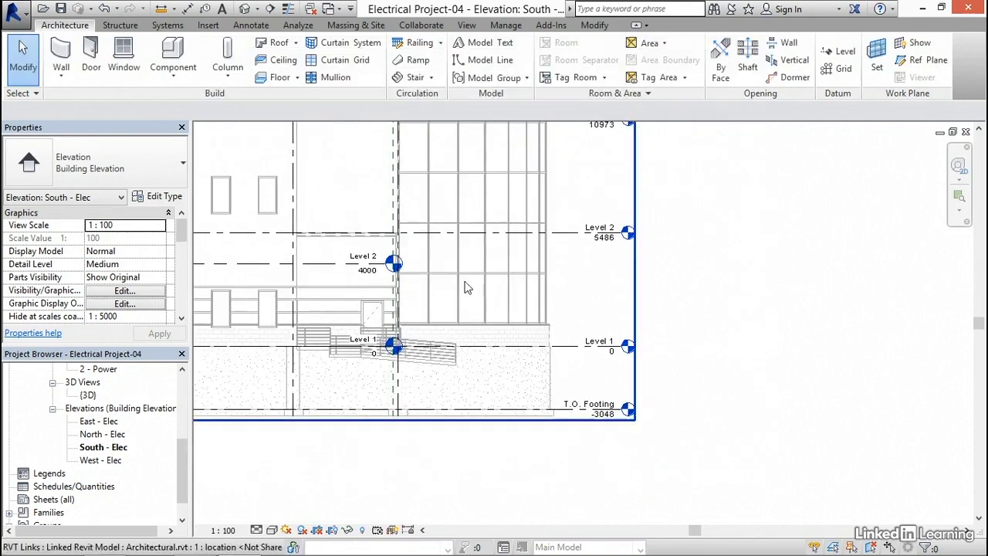
- Extend the host Level 1 and Level 2 lines past the linked building
click(309, 265)
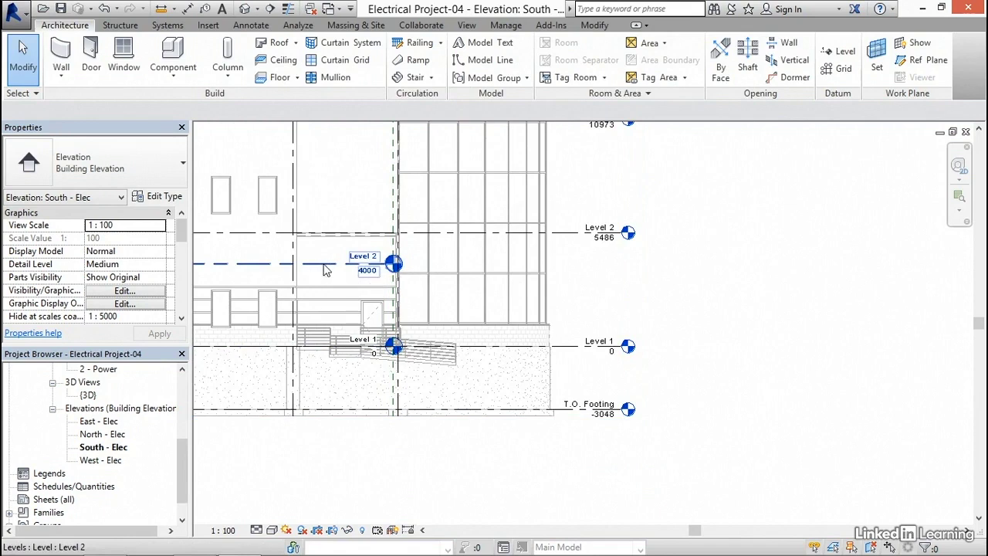
click(309, 266)
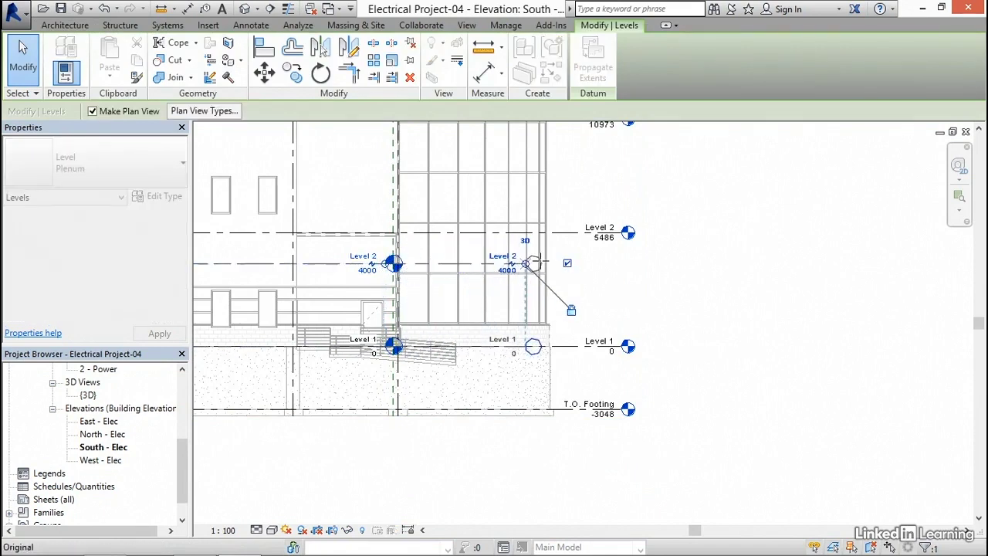
drag(532, 263, 734, 262)
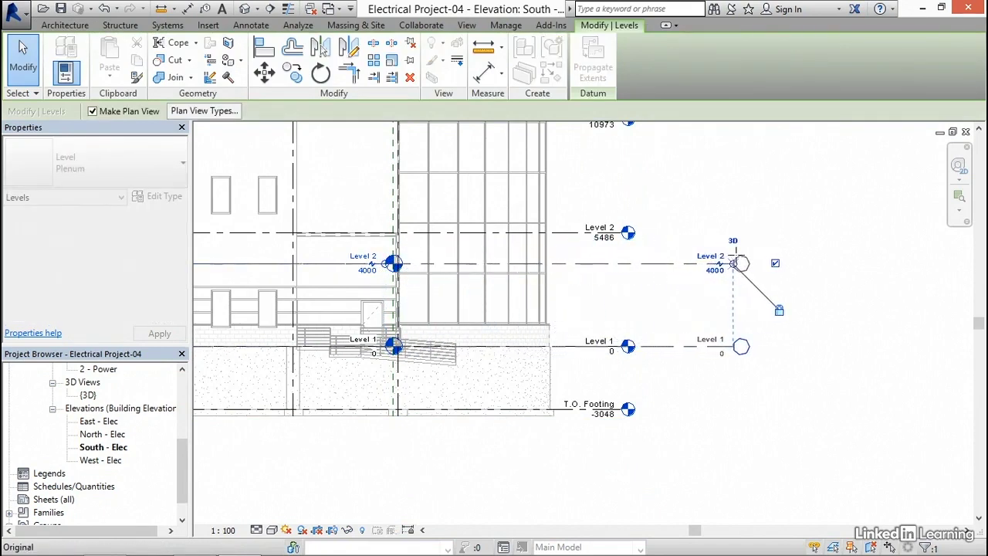
click(64, 24)
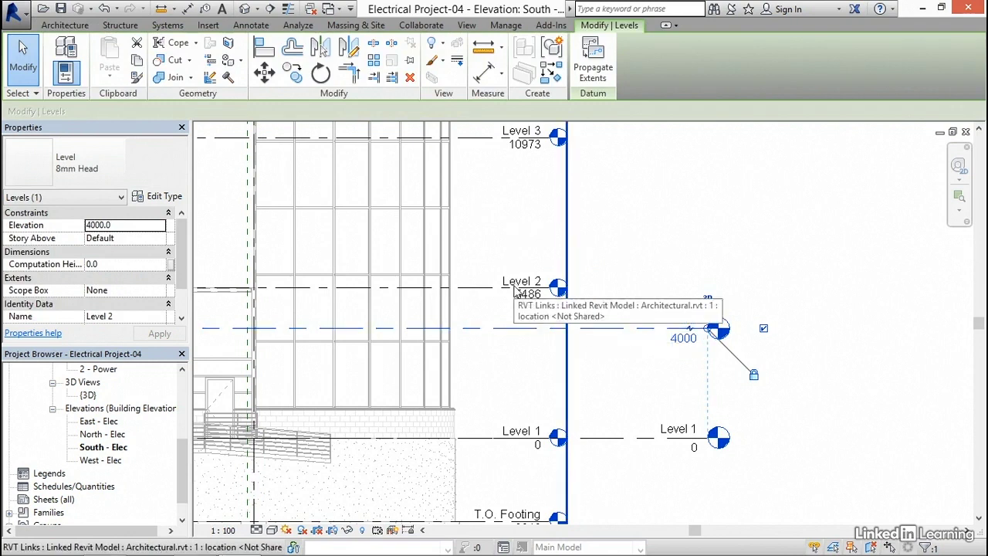
- Change the host Level 2 elevation from 4000 to 5486
double_click(683, 338)
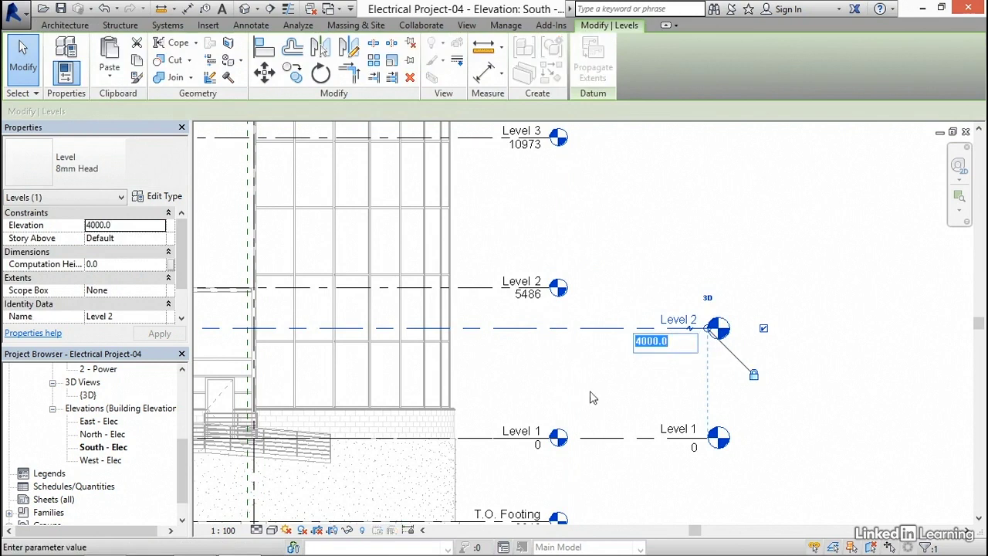
text(5486)
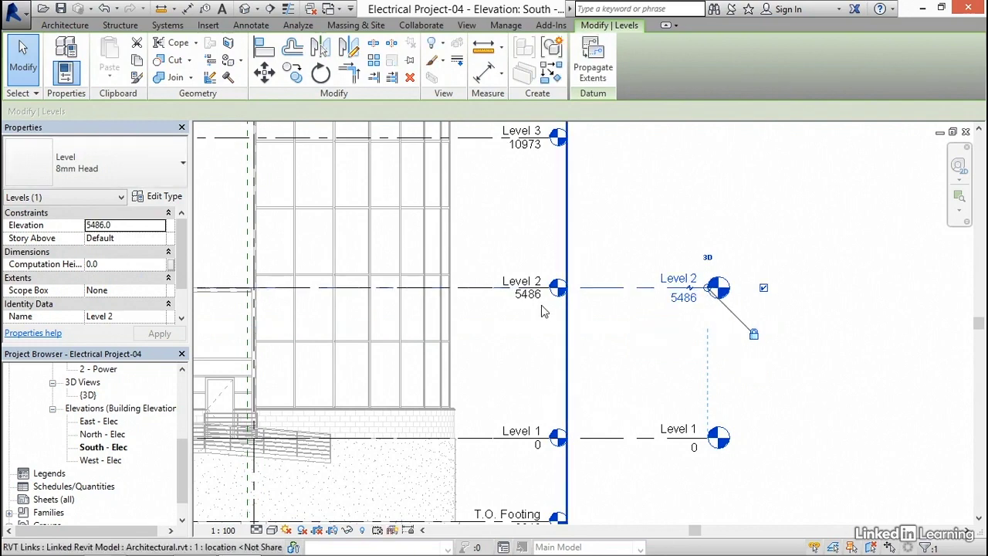
click(627, 332)
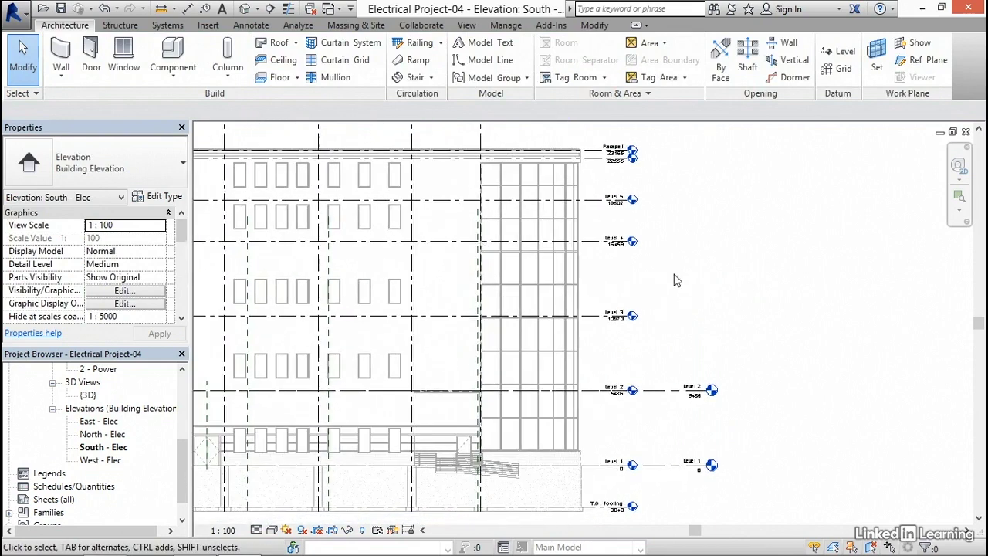
mouse_move(421, 25)
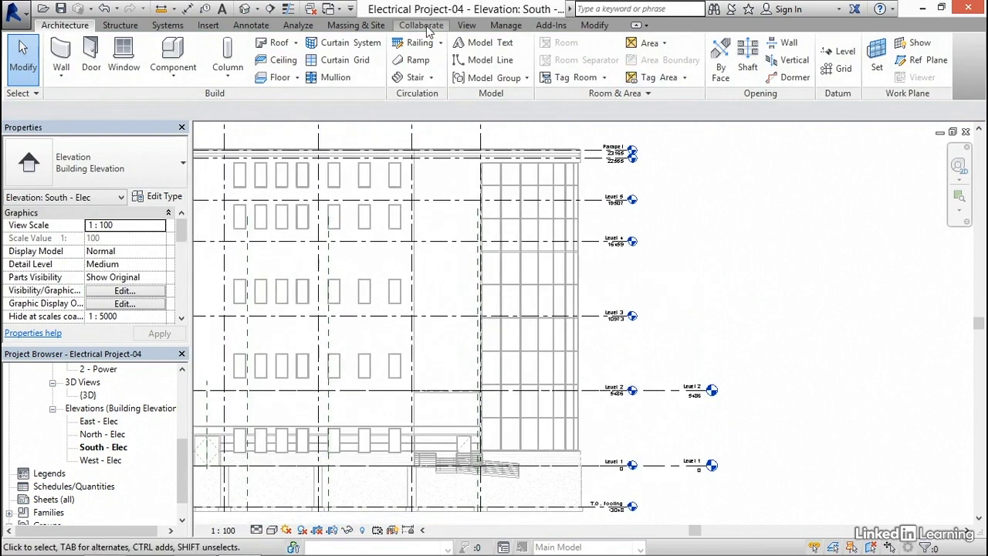
- Start Copy/Monitor via Select Link, choosing the linked architectural model as source
click(421, 25)
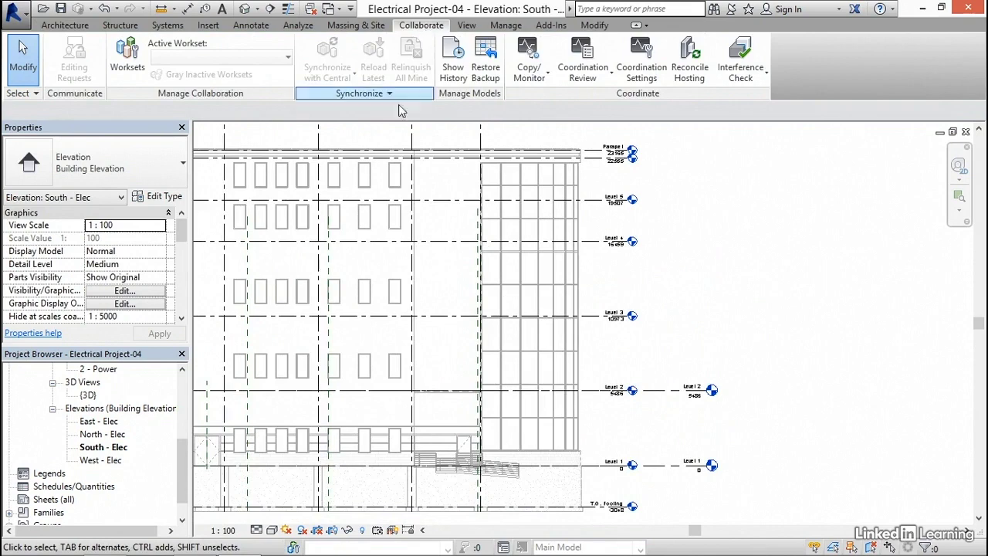
click(528, 59)
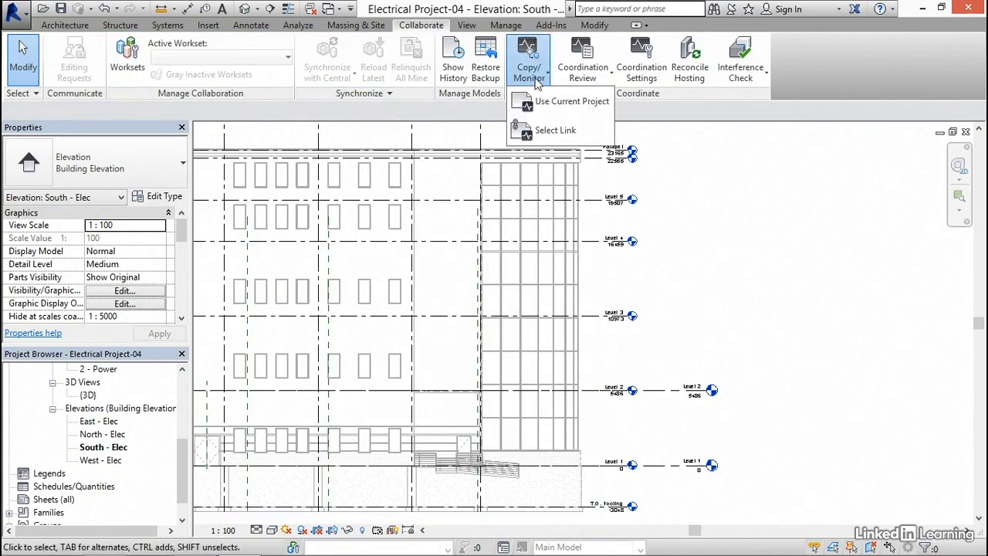
mouse_move(556, 130)
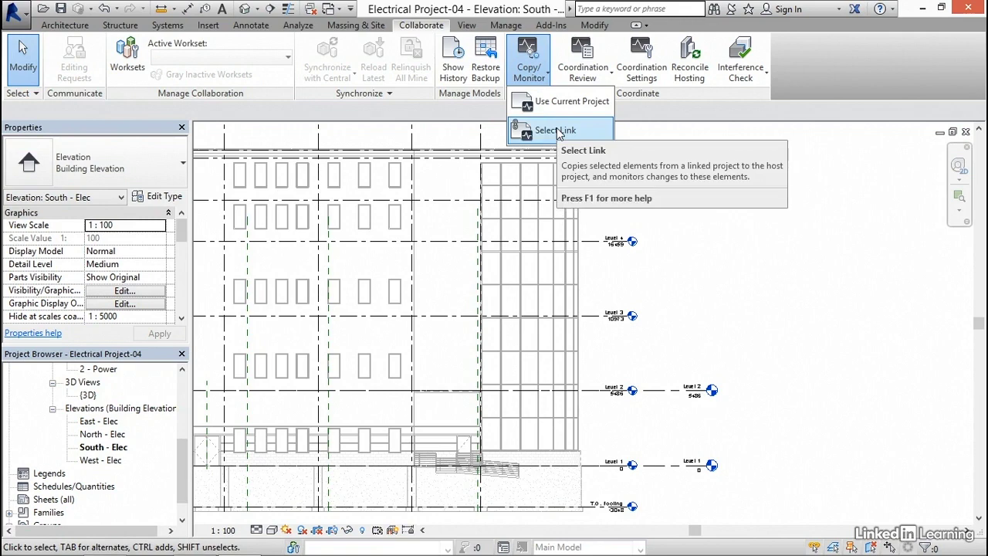
click(556, 130)
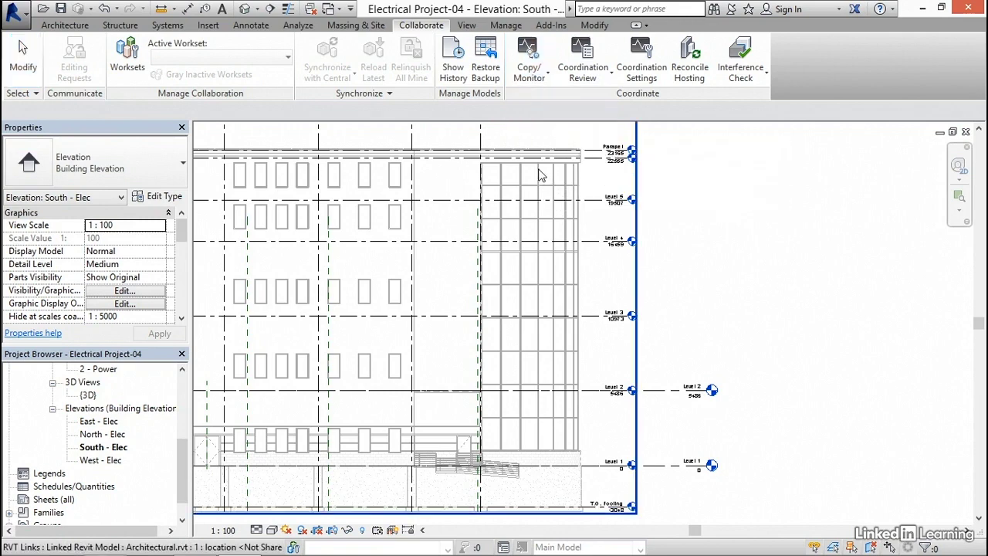
mouse_move(541, 174)
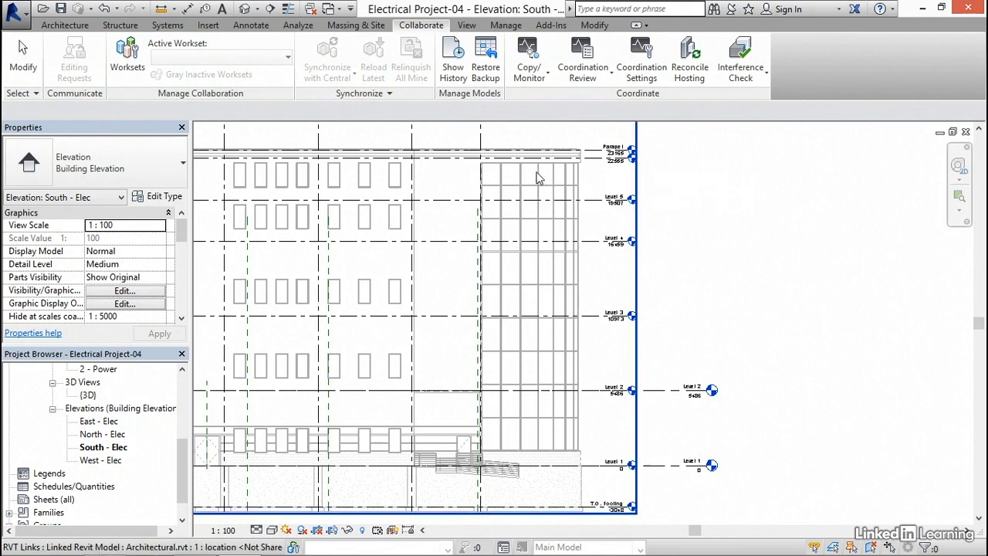
click(529, 58)
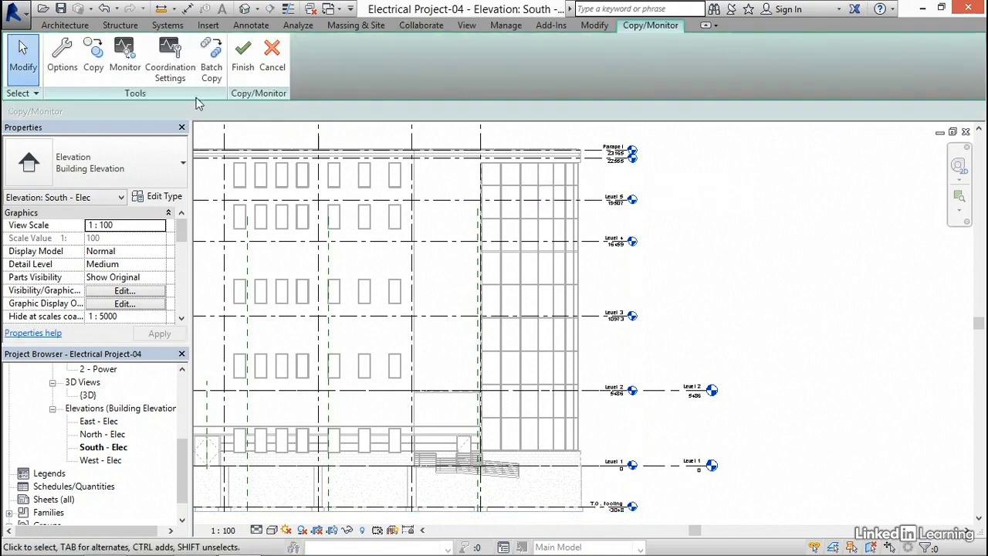
mouse_move(92, 54)
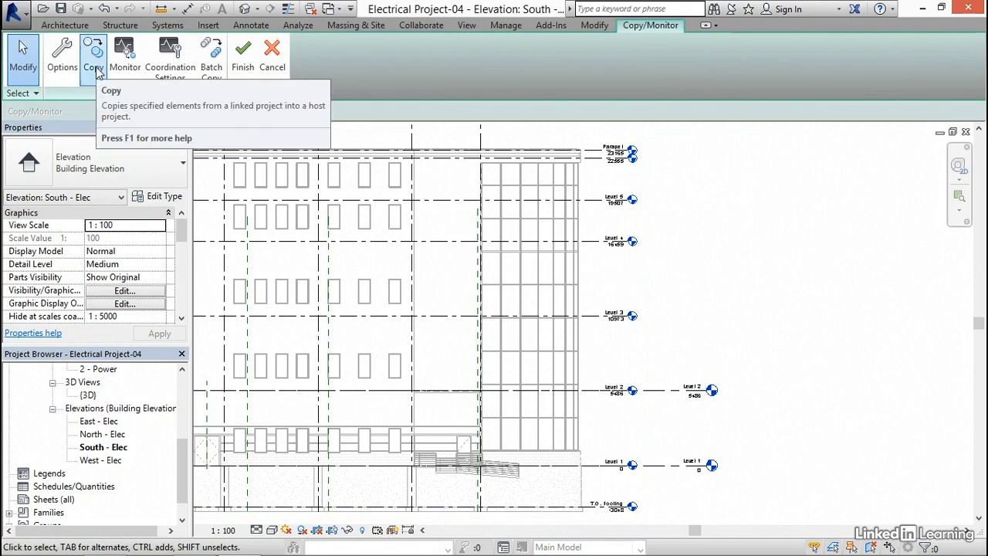
- Copy the linked architectural levels using Copy with the Multiple option
click(92, 55)
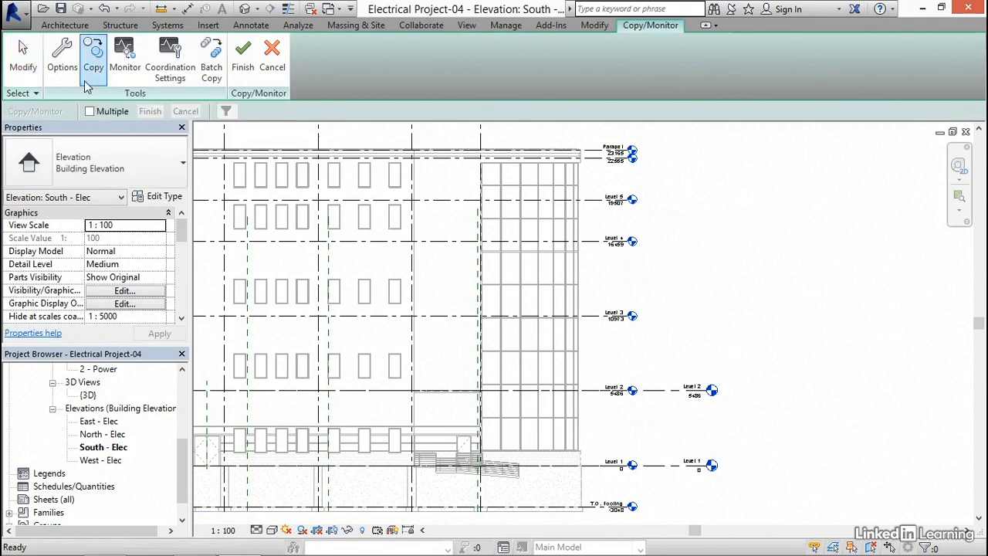
click(91, 112)
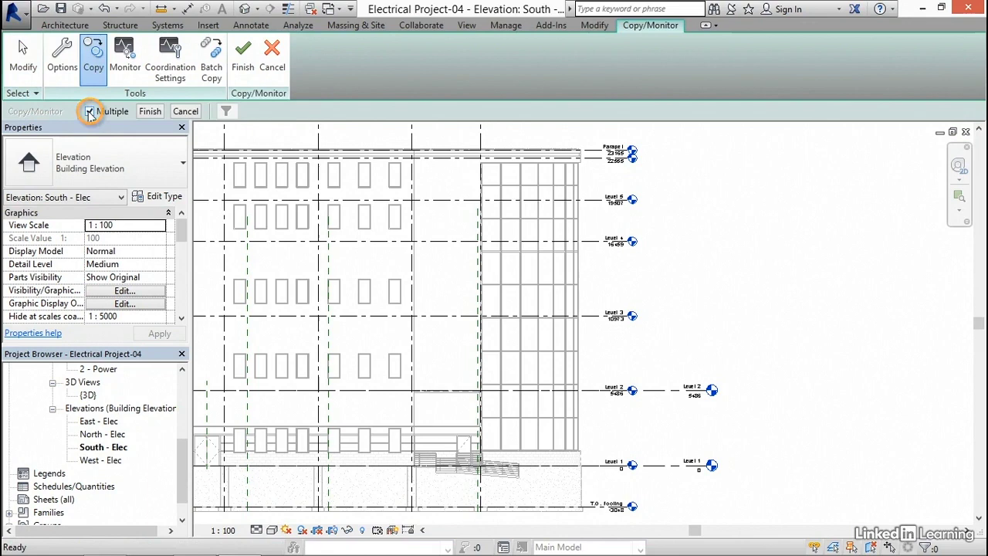
click(91, 111)
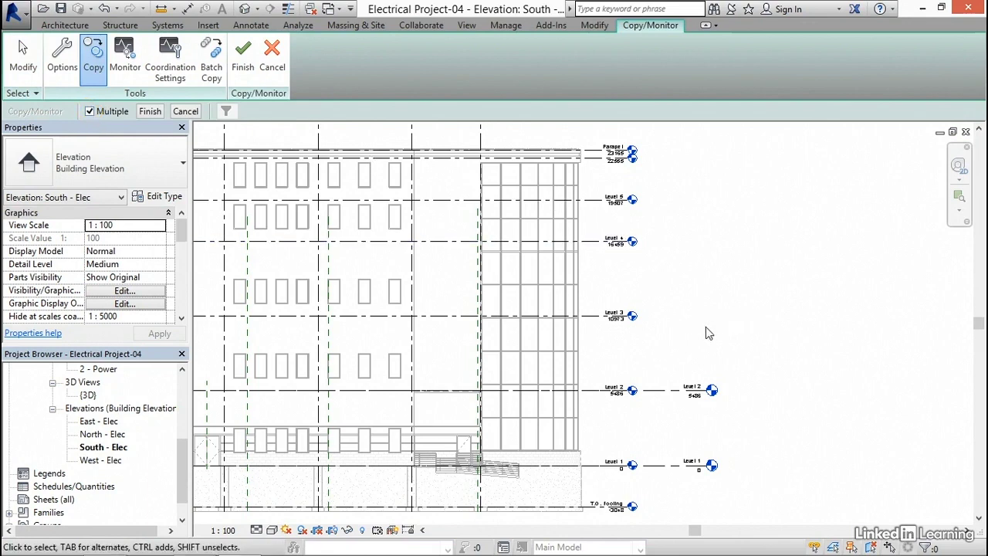
scroll(down, 3)
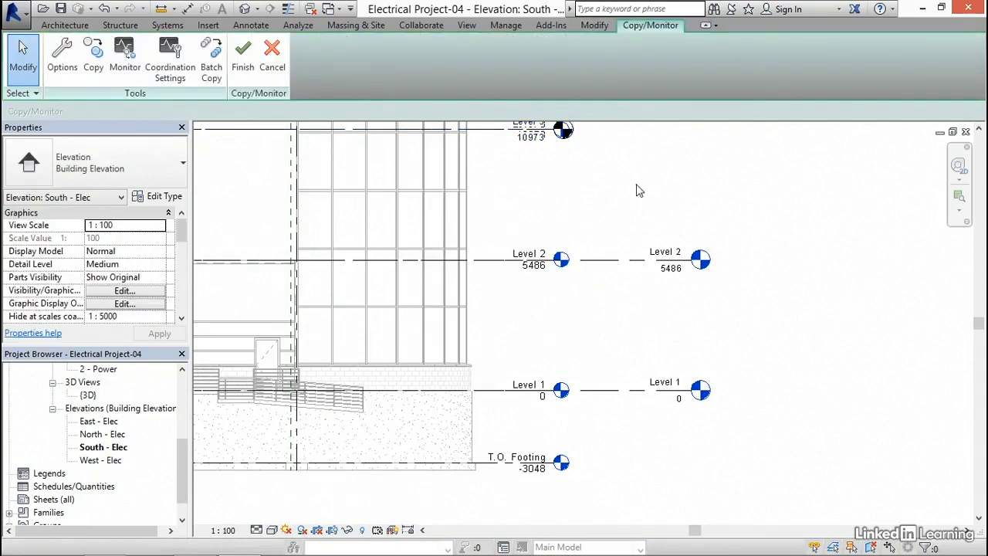
mouse_move(124, 46)
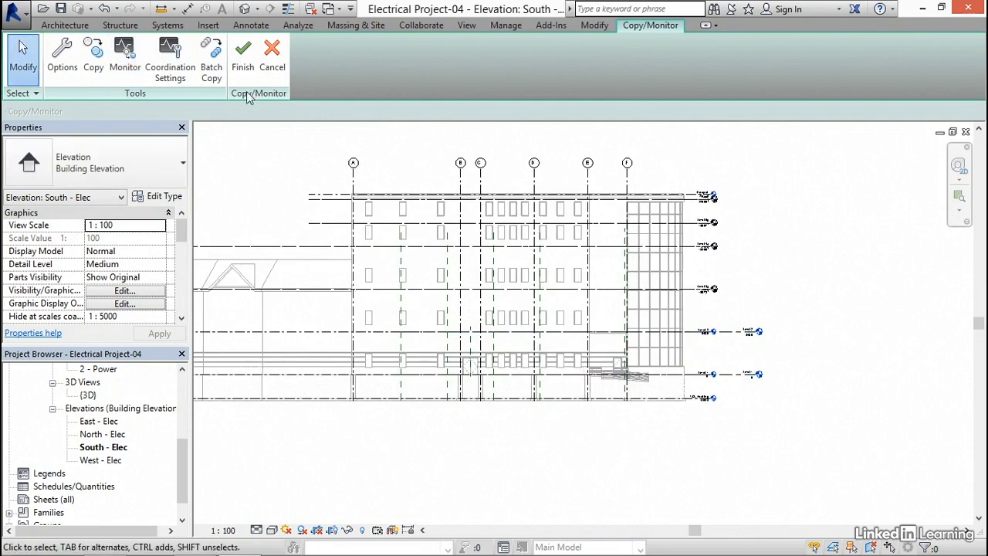
- Finish copying, then select the copied Level 4 to check it
click(242, 47)
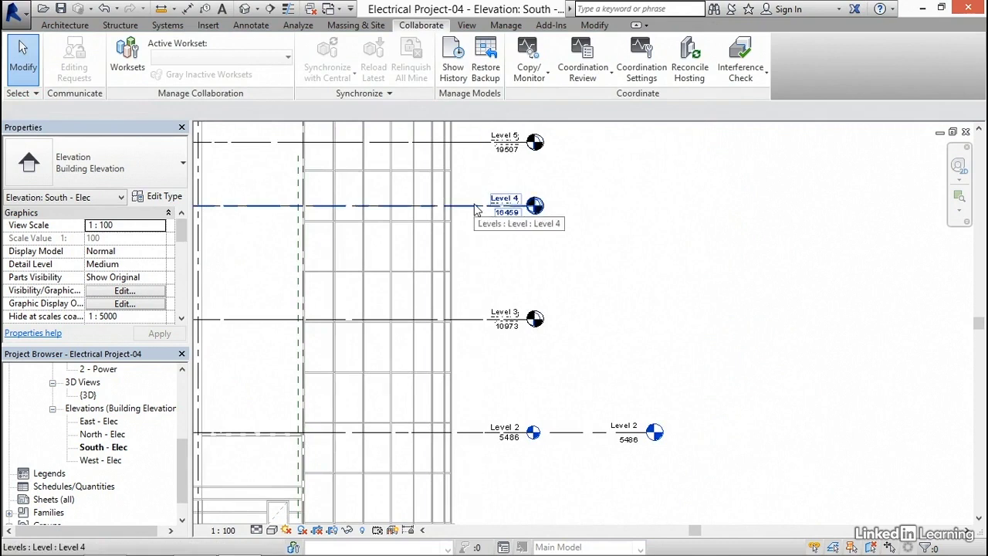
click(505, 199)
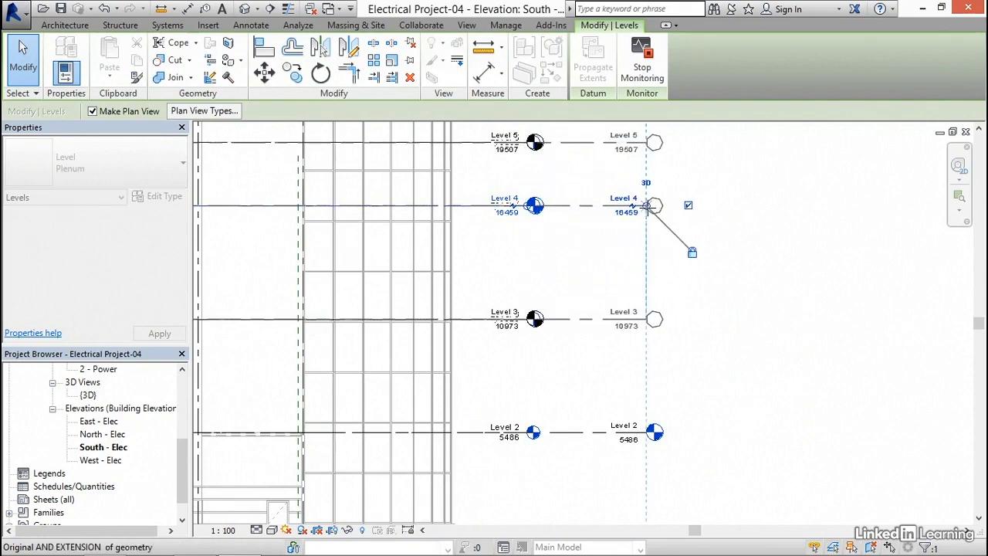
click(421, 25)
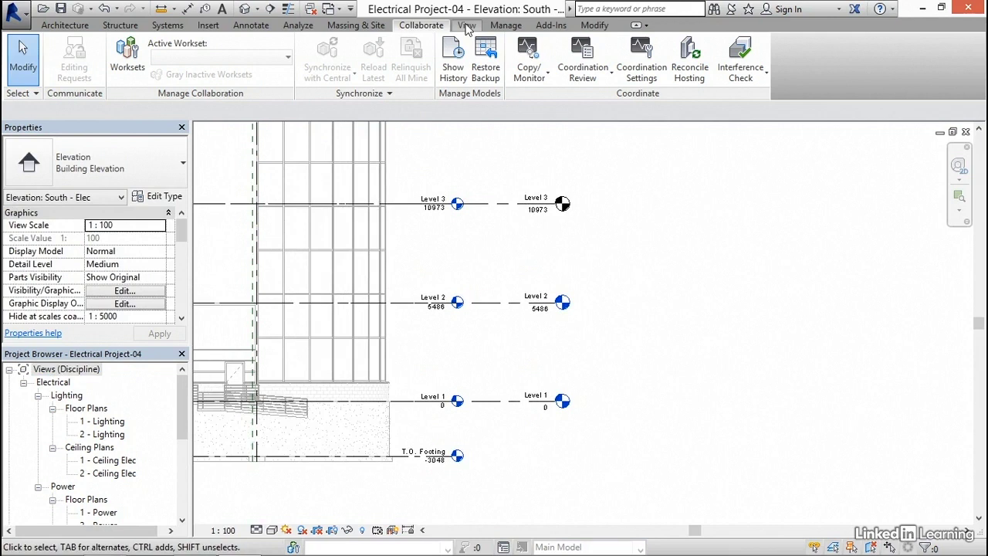
- Create floor plan views for Level 3, Level 4, Level 5 and Roof
click(467, 25)
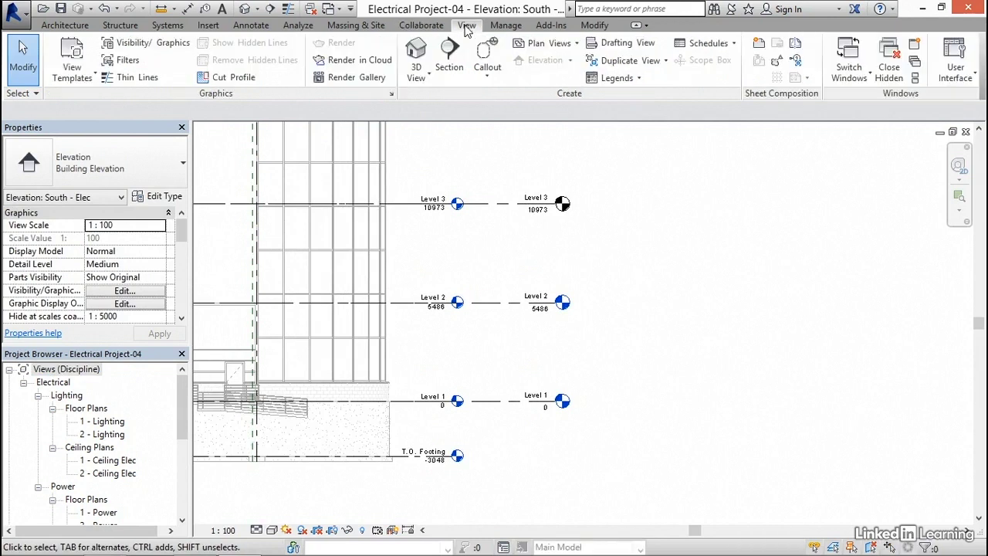
click(546, 42)
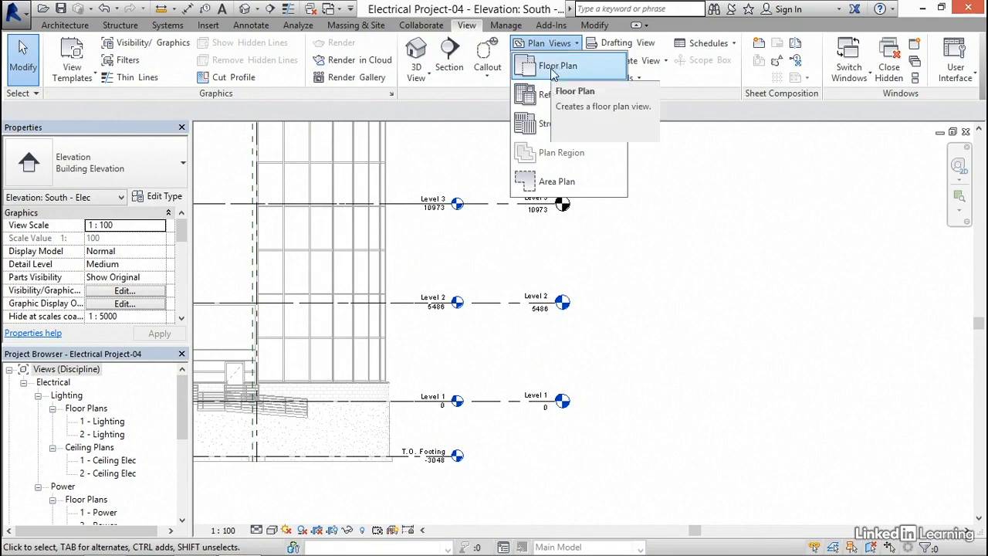
click(557, 66)
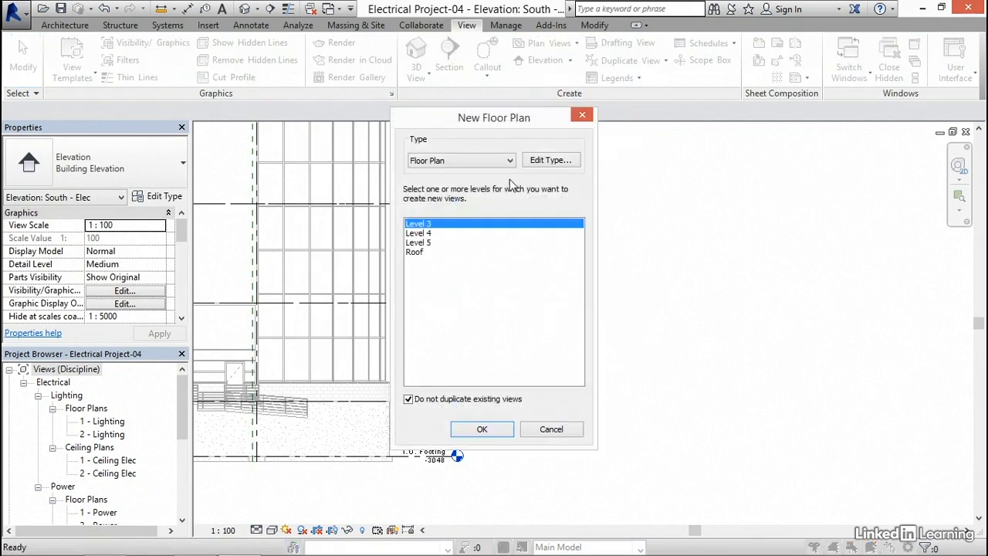
mouse_move(431, 261)
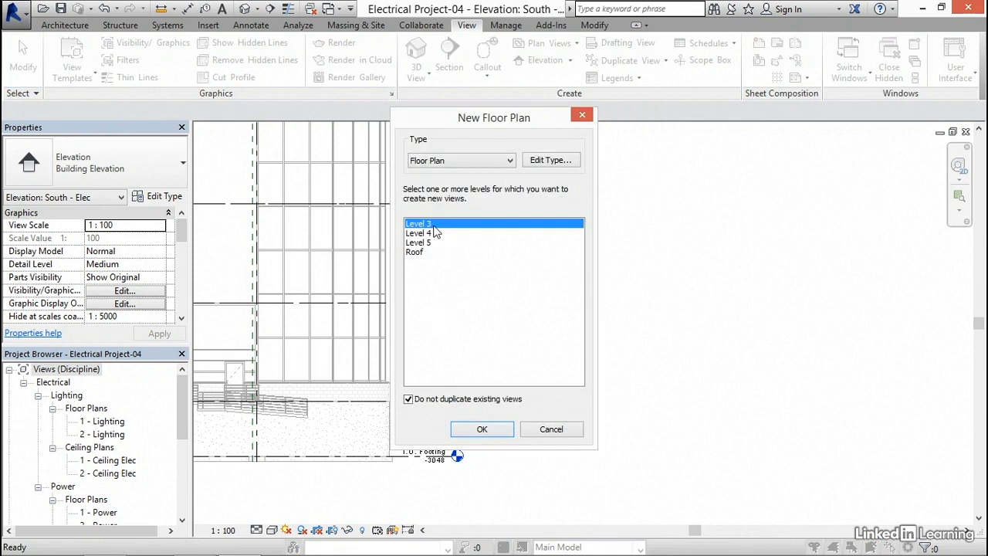
click(418, 243)
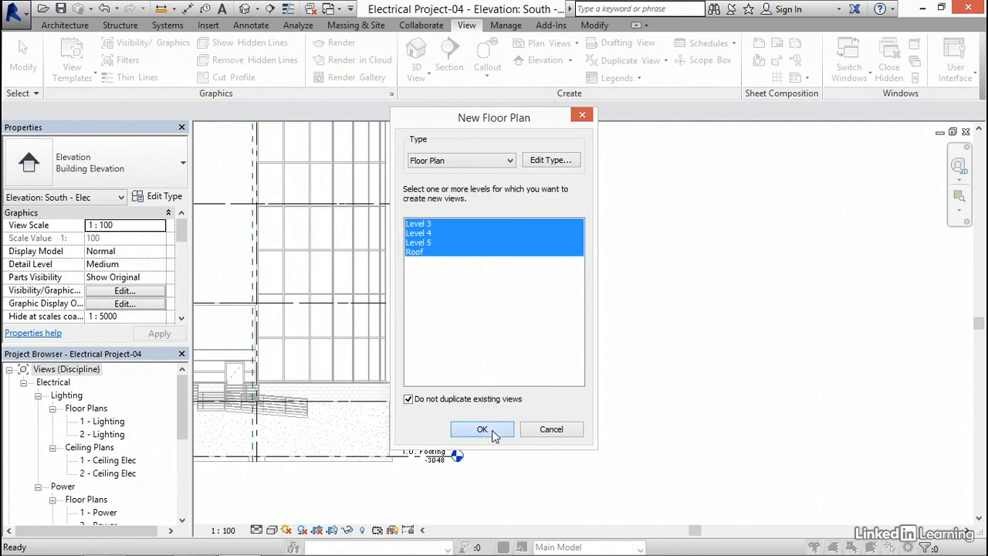
click(481, 429)
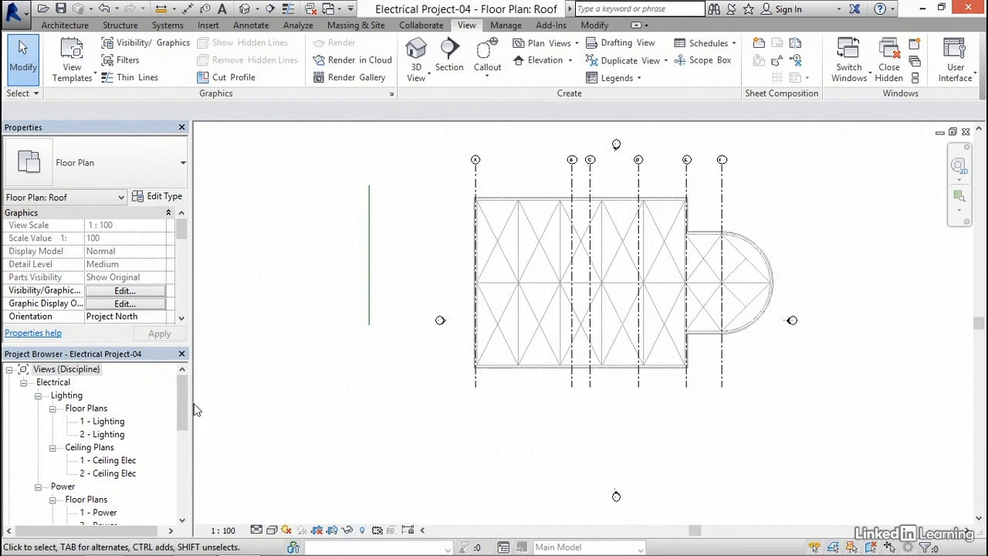
- Rename the Power floor plans to Level 1 and Level 2, then close hidden windows
scroll(down, 3)
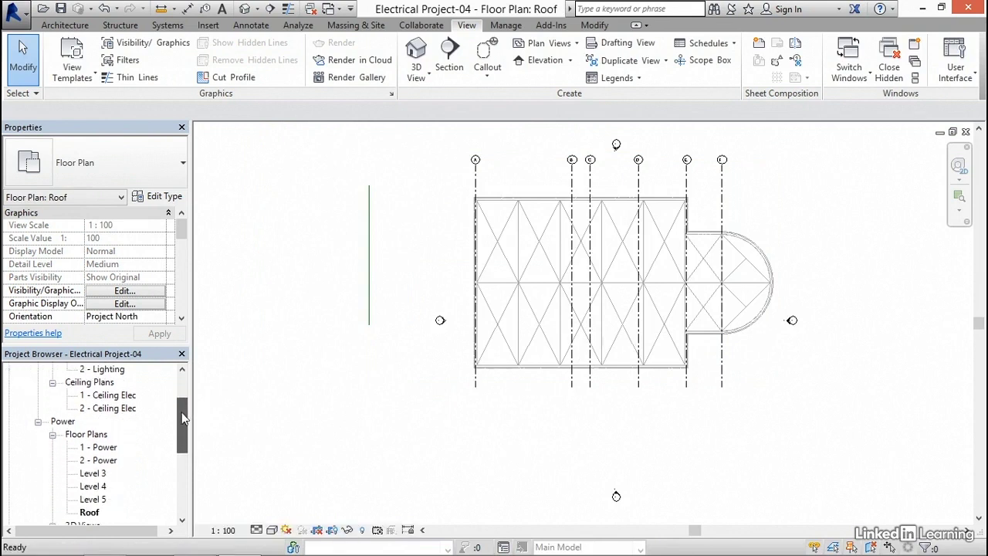
scroll(down, 3)
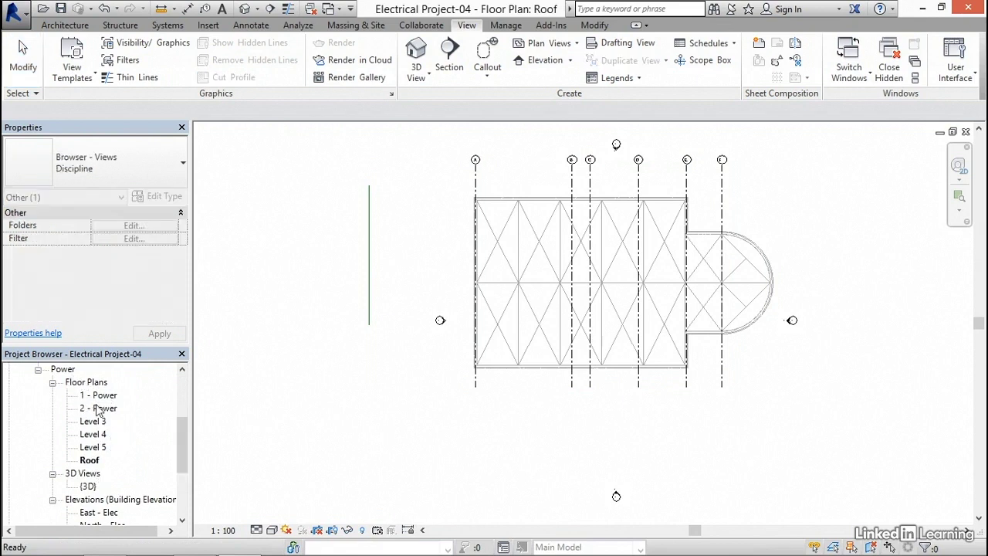
right_click(98, 395)
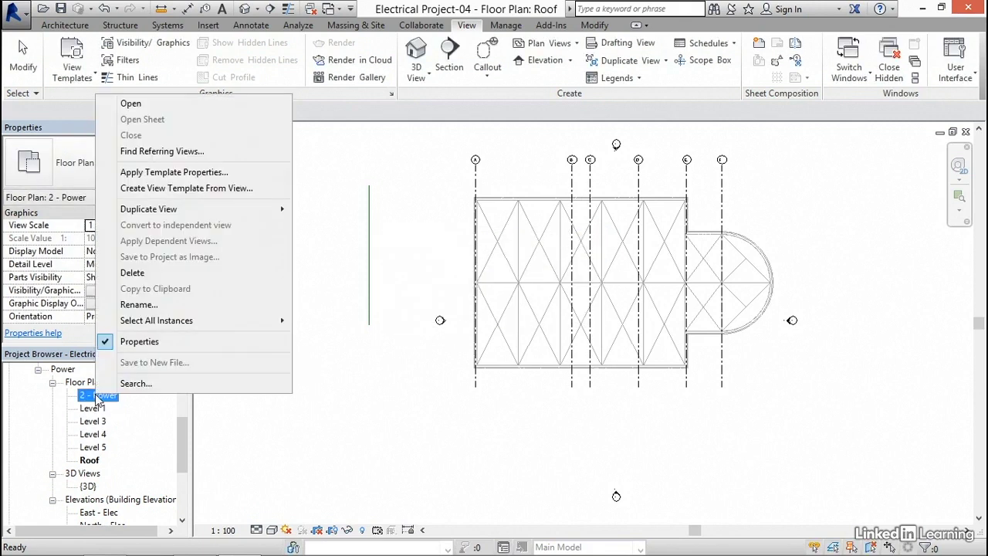
click(138, 304)
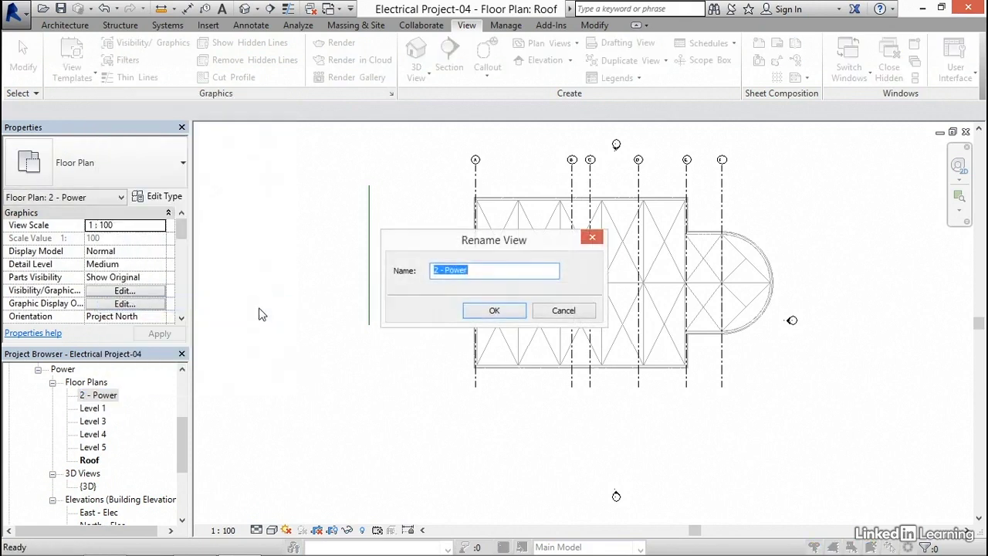
text(Level 2)
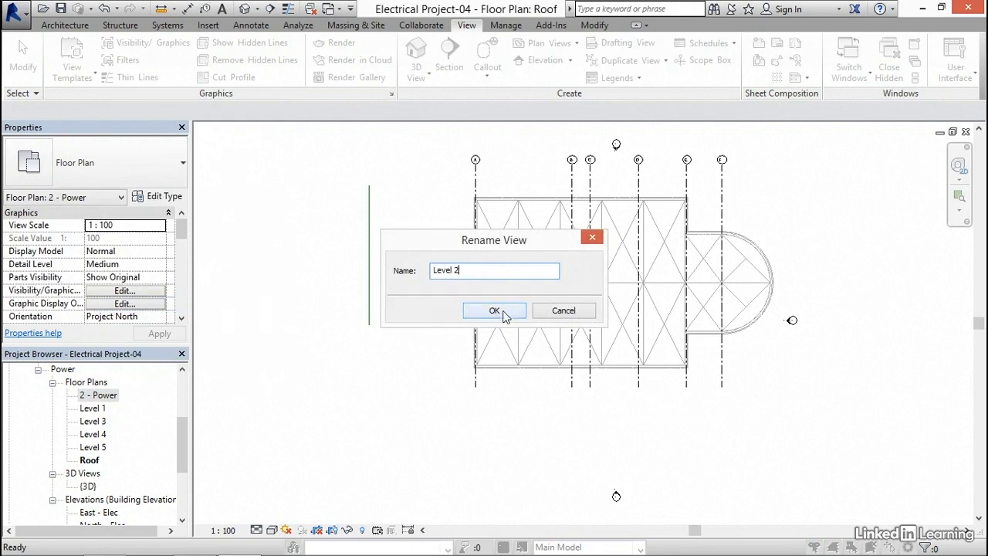
click(494, 310)
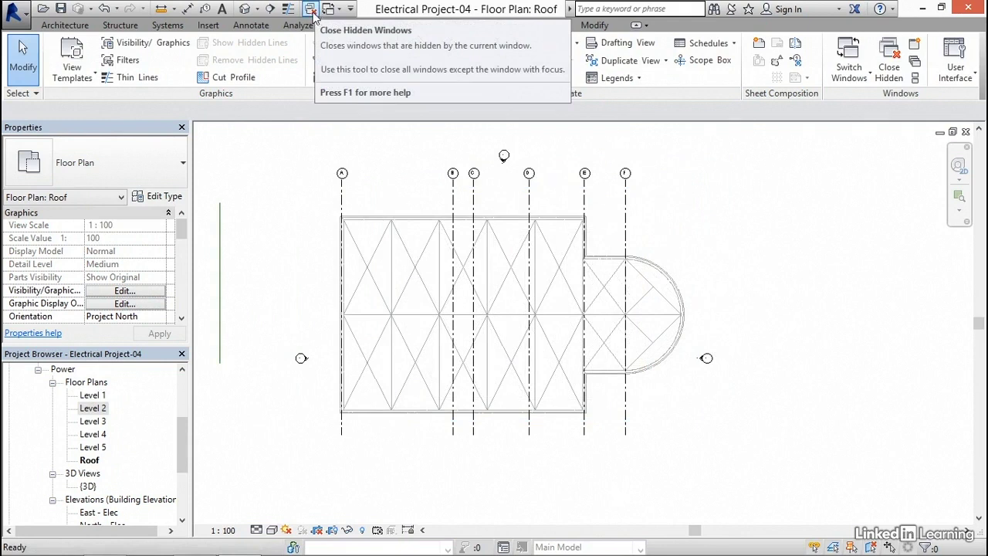
click(466, 25)
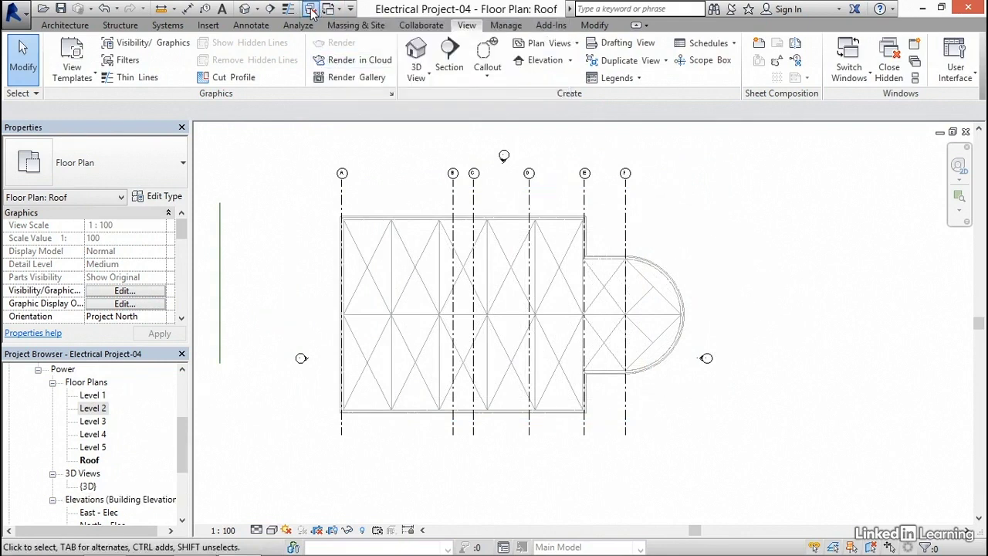